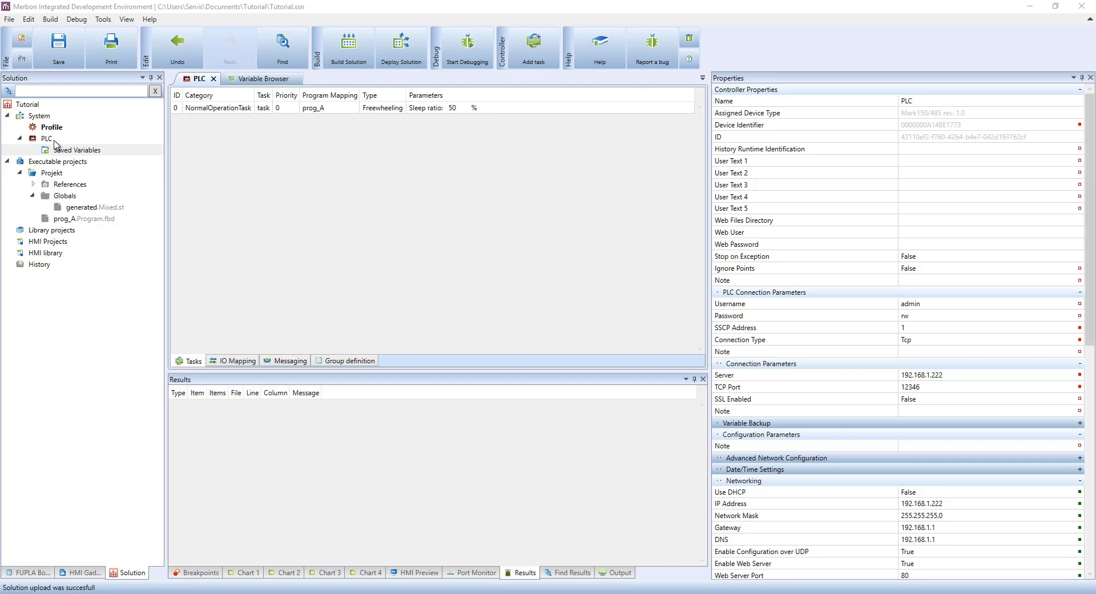
Add a new communication channel under the PLC and name it MBus.
{"action": "right_click", "coordinate": [47, 138]}
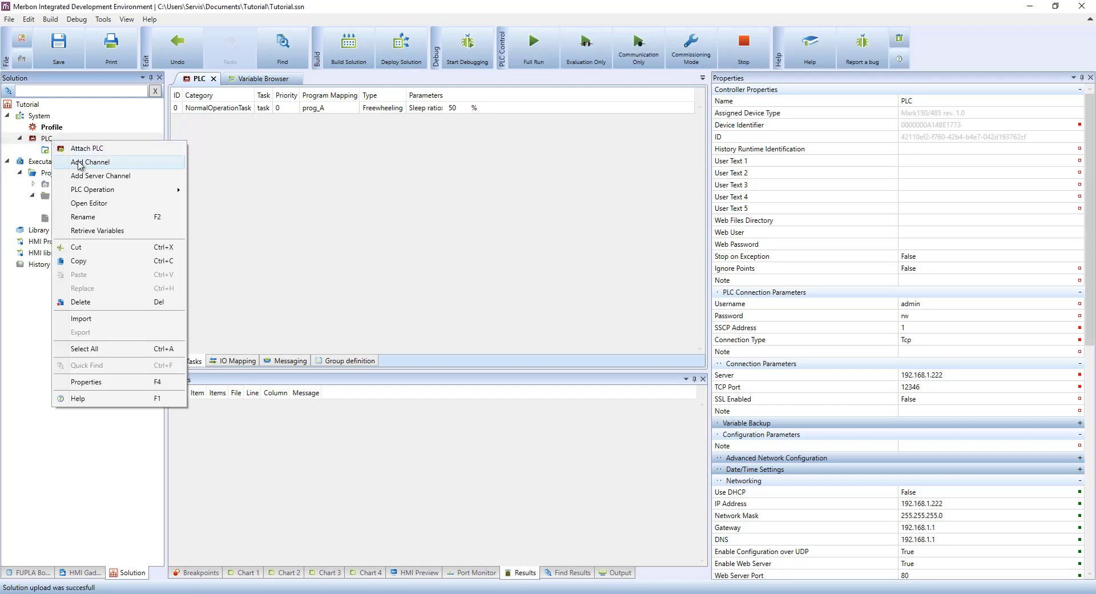
{"action": "left_click", "coordinate": [89, 162]}
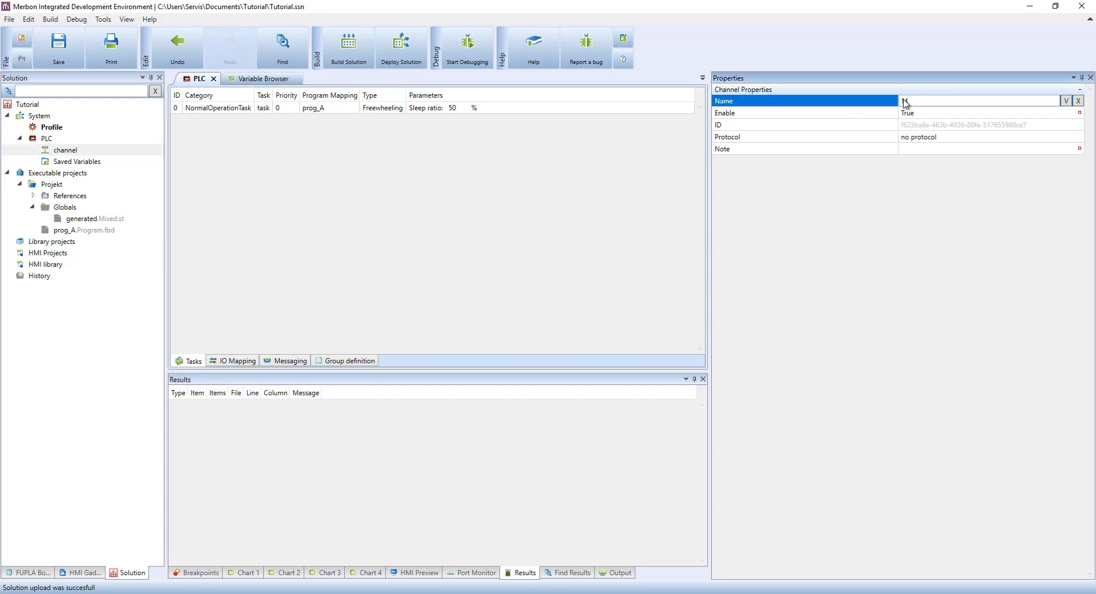
{"action": "type", "text": "Bus"}
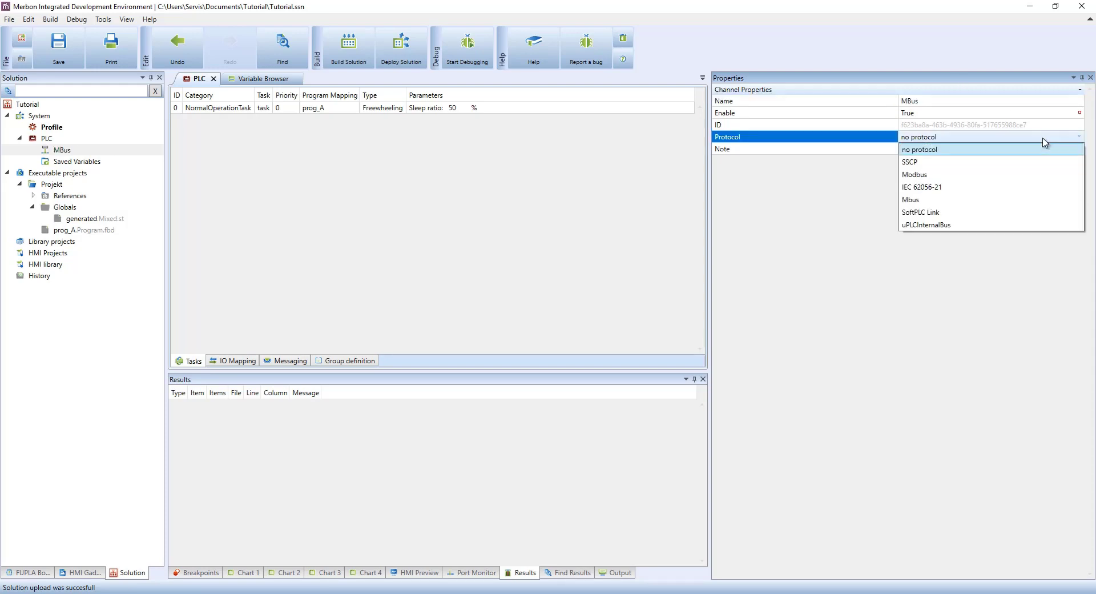
Set the MBus channel to the Mbus protocol at 2400 baud with even parity.
{"action": "left_click", "coordinate": [911, 199]}
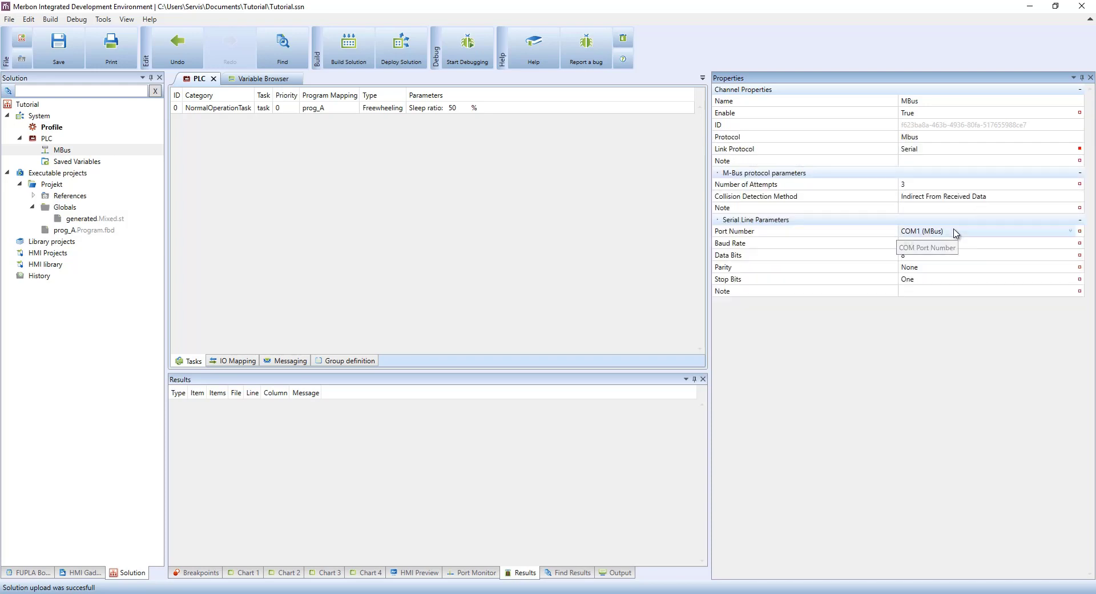
{"action": "left_click", "coordinate": [1070, 230]}
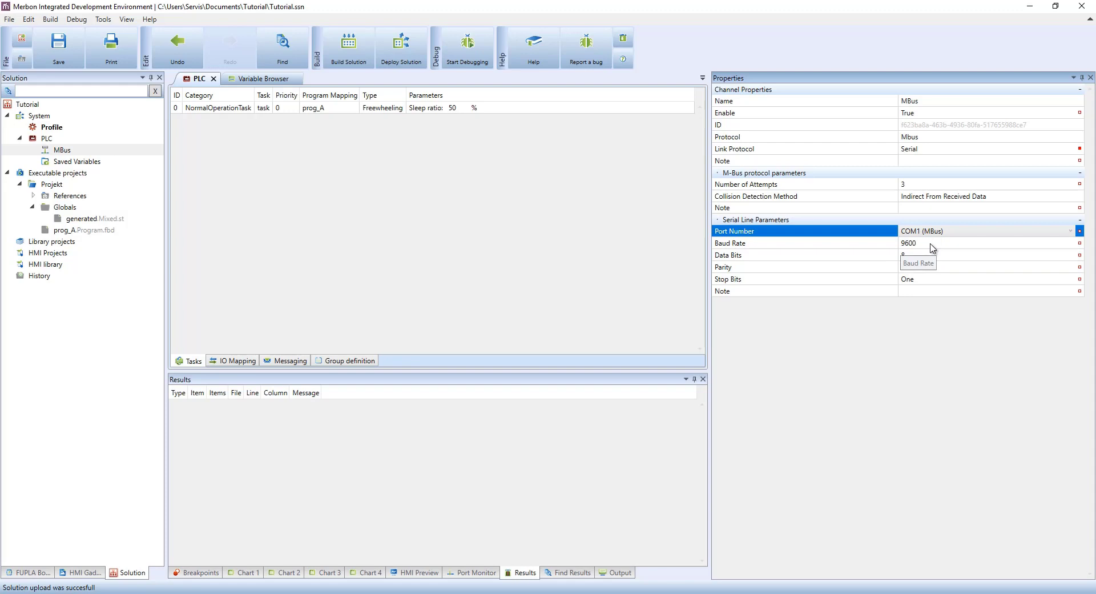
{"action": "left_click", "coordinate": [1078, 243]}
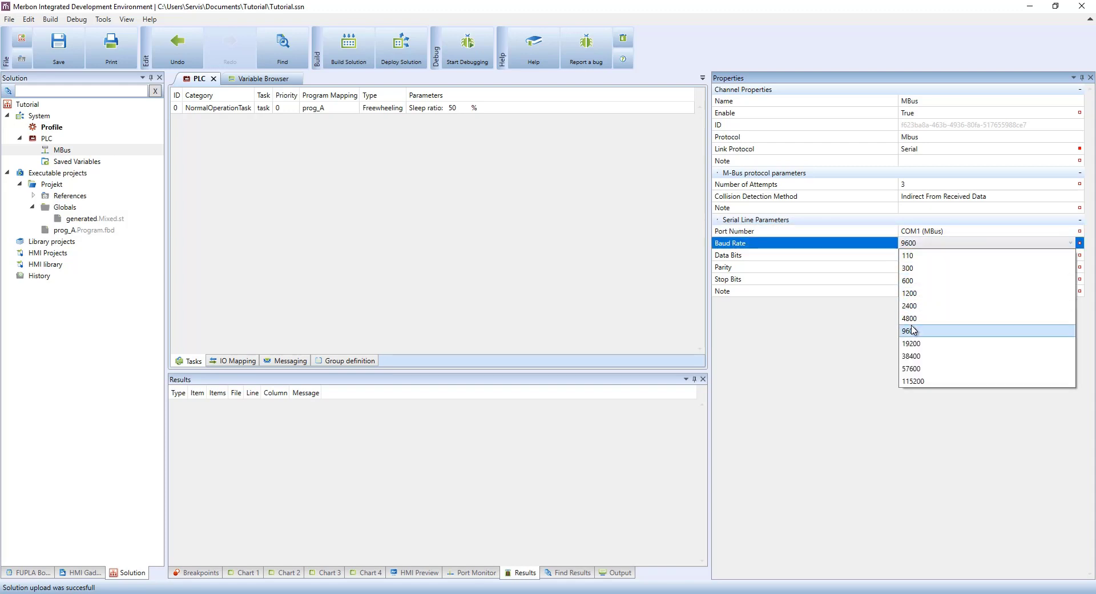
{"action": "mouse_move", "coordinate": [911, 305]}
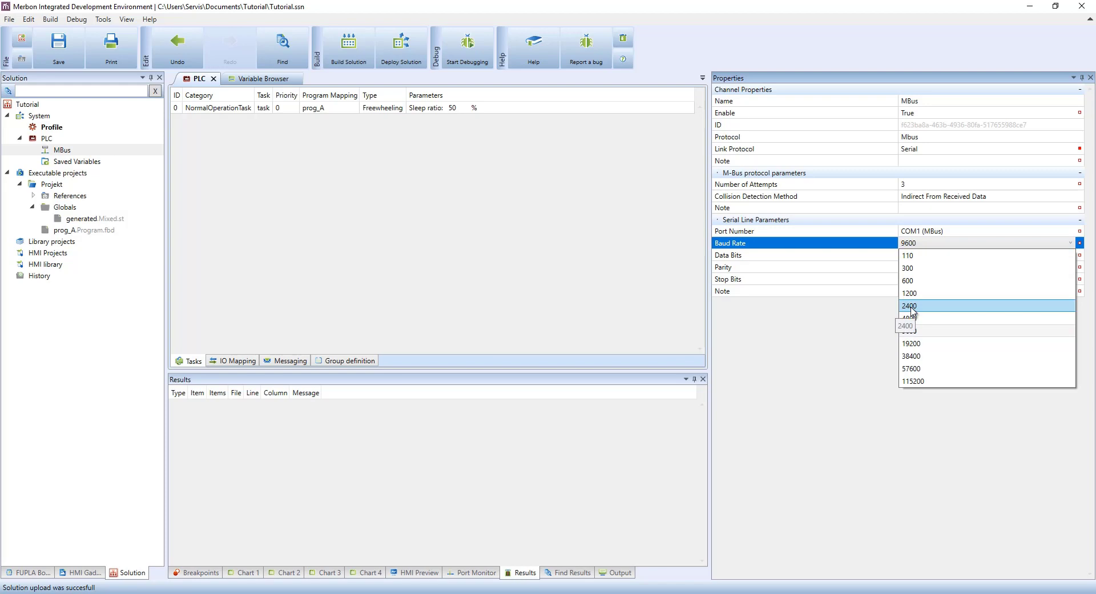
{"action": "left_click", "coordinate": [909, 305]}
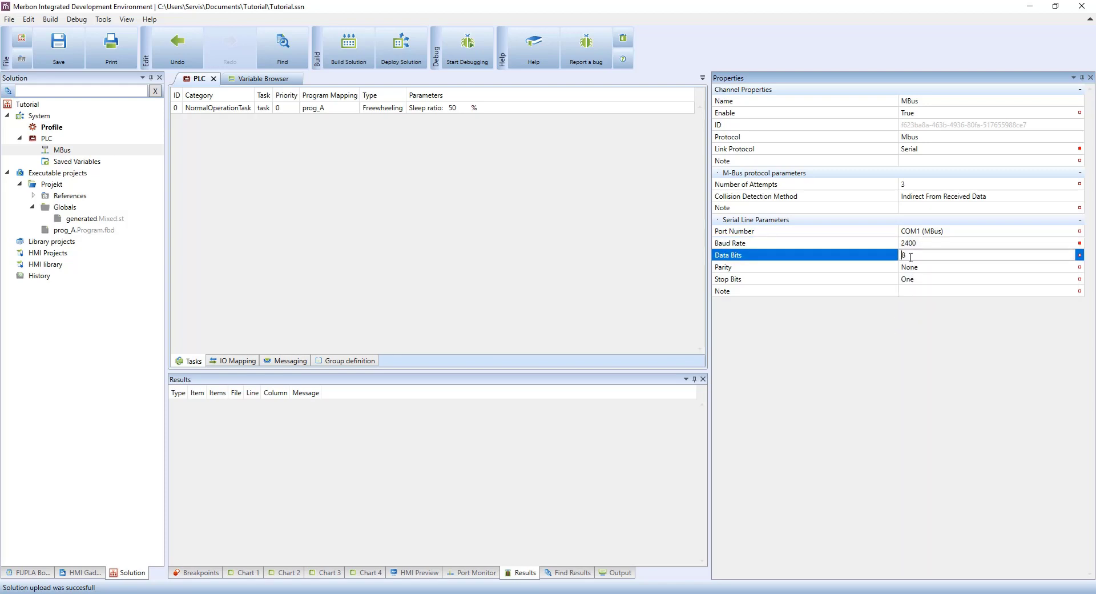
{"action": "left_click", "coordinate": [993, 267]}
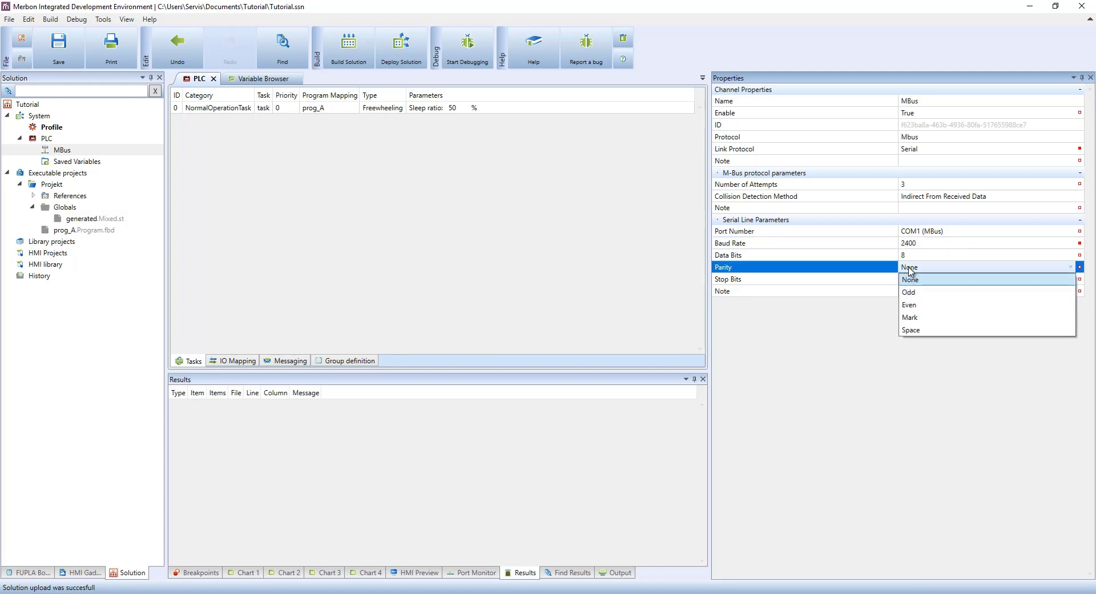
{"action": "left_click", "coordinate": [909, 305]}
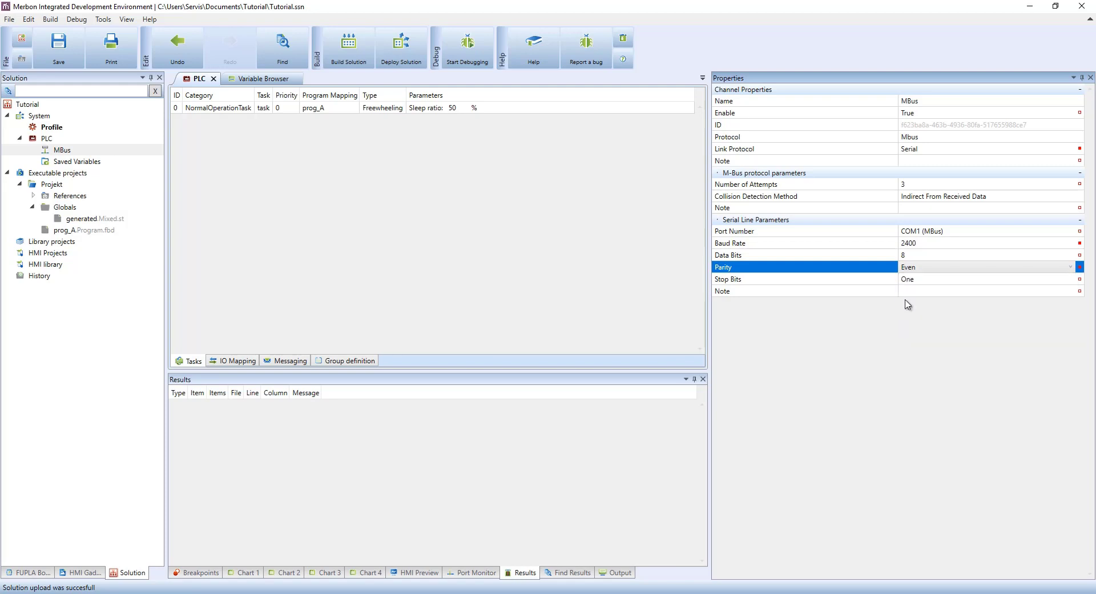
{"action": "left_click", "coordinate": [804, 278]}
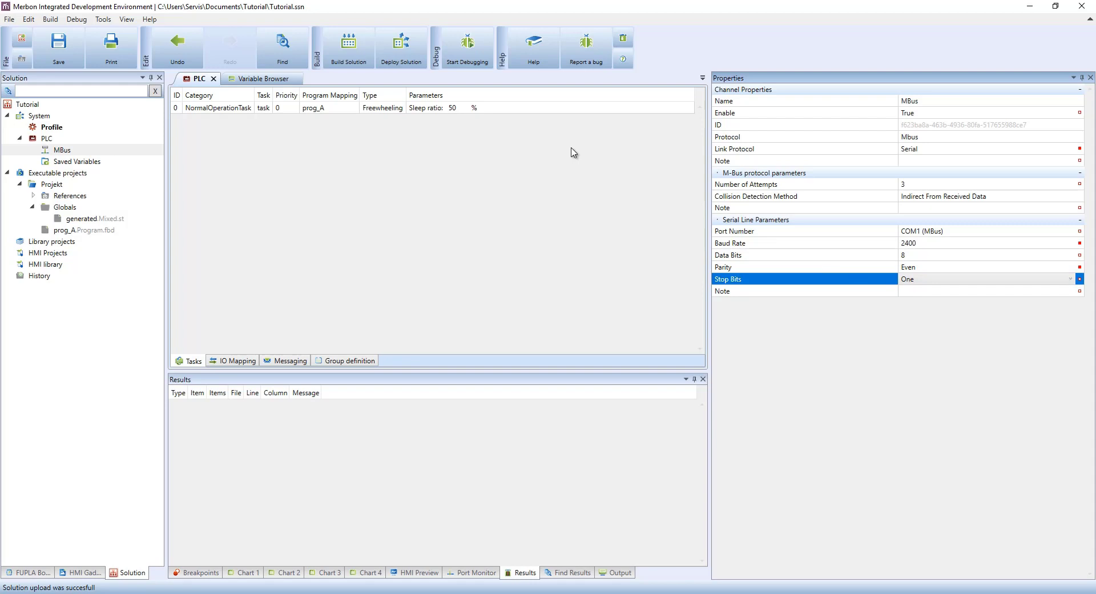
Deploy the solution to the PLC with web content excluded.
{"action": "left_click", "coordinate": [400, 46]}
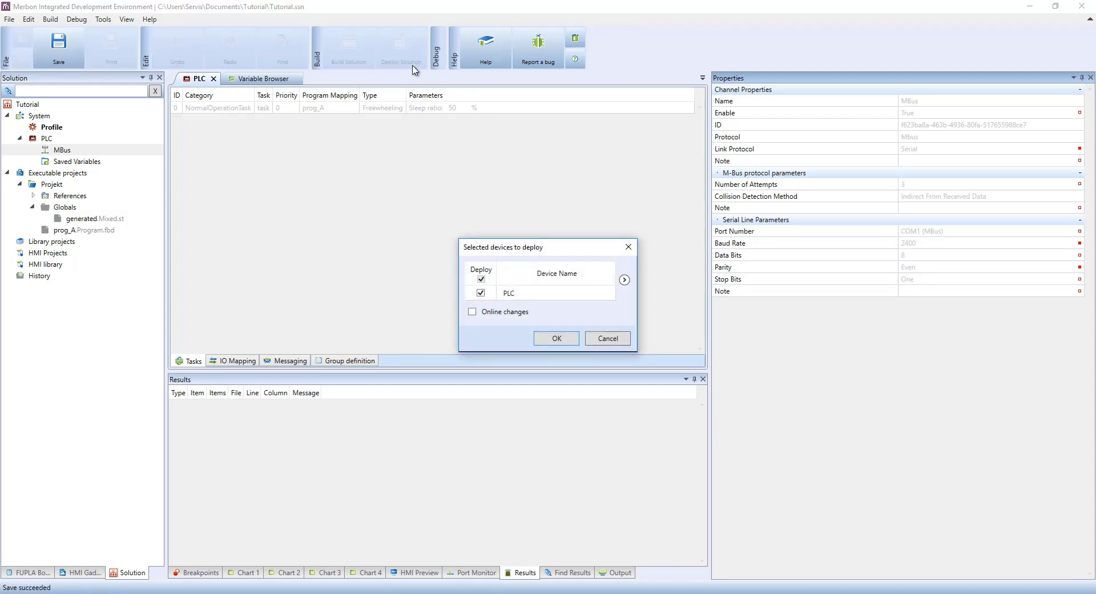
{"action": "left_click", "coordinate": [623, 280]}
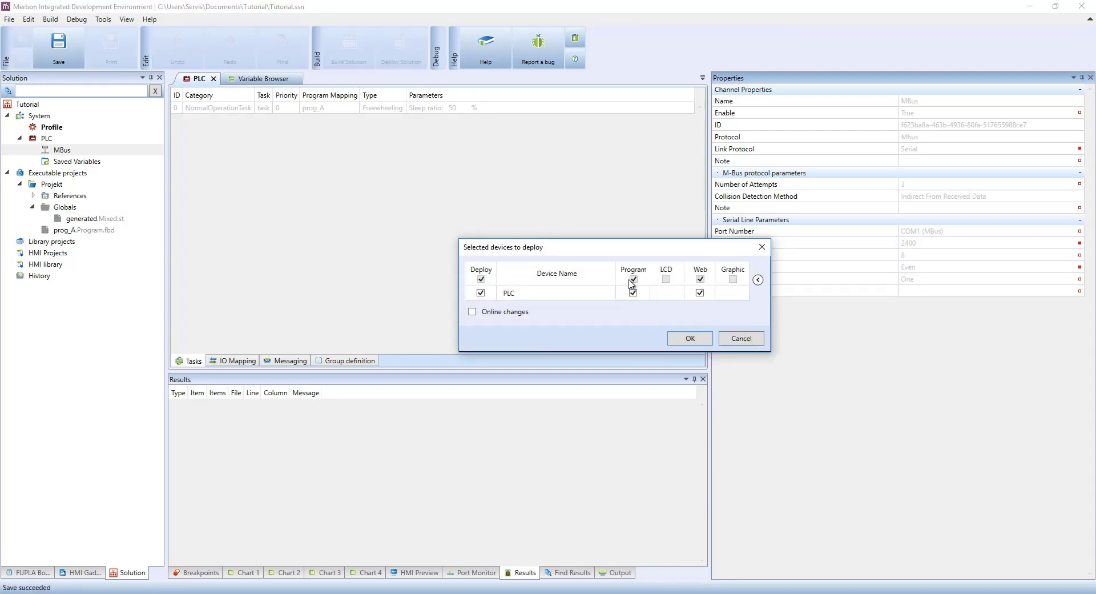
{"action": "left_click", "coordinate": [700, 293]}
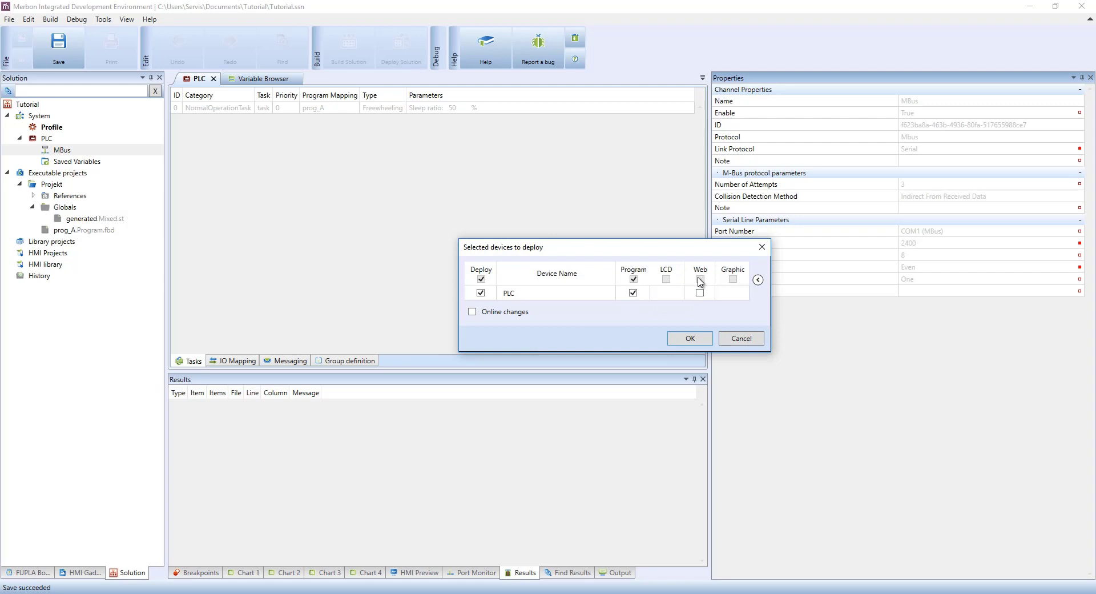
{"action": "left_click", "coordinate": [689, 338]}
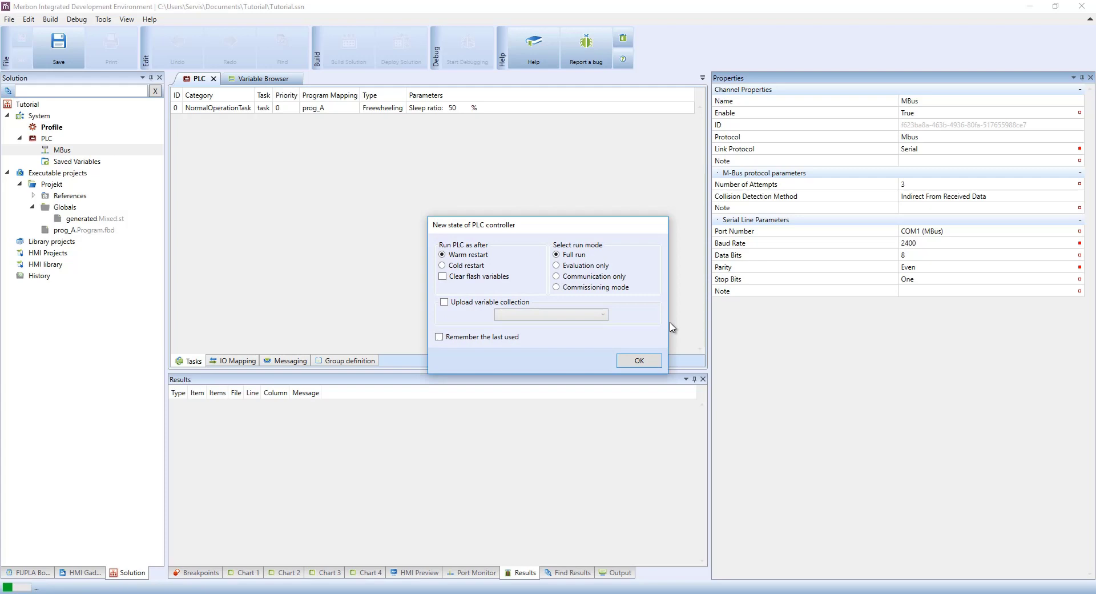
{"action": "mouse_move", "coordinate": [557, 294]}
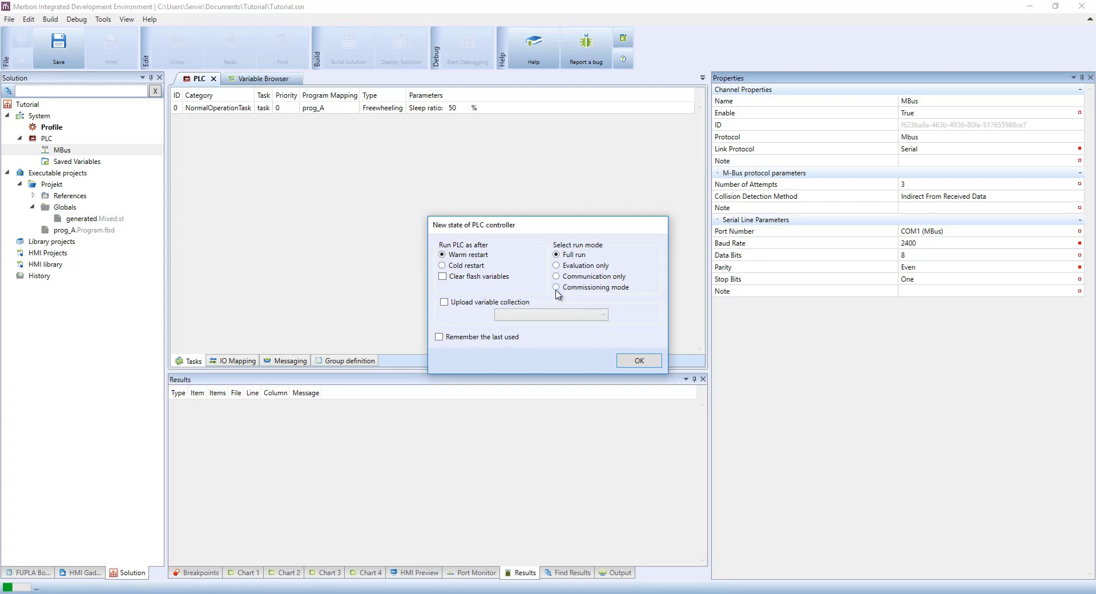
Restart the PLC in commissioning mode after the upload.
{"action": "left_click", "coordinate": [555, 287]}
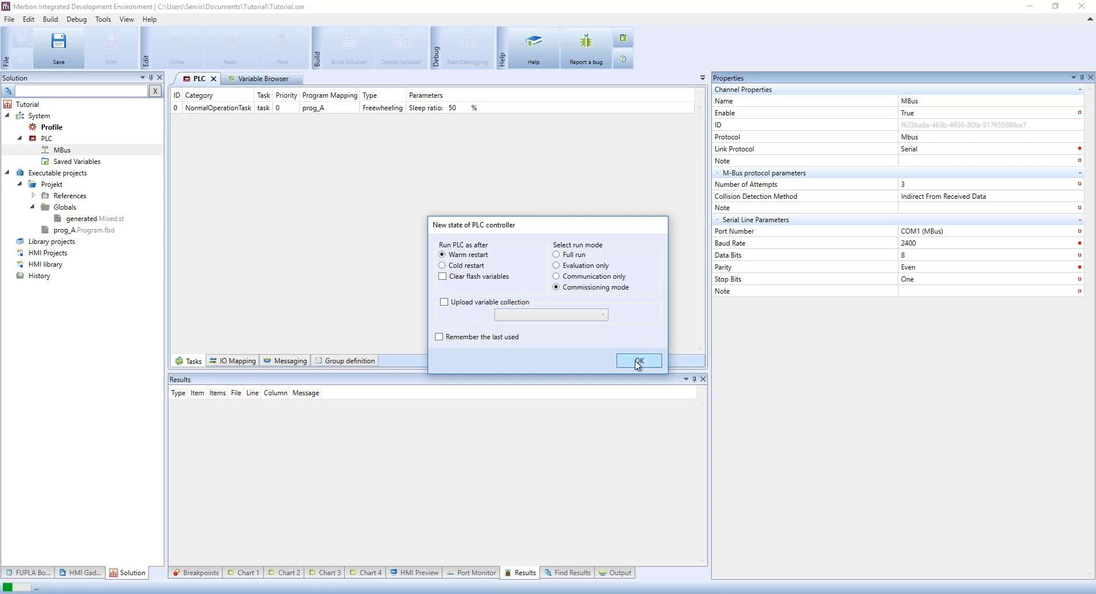
{"action": "left_click", "coordinate": [638, 361]}
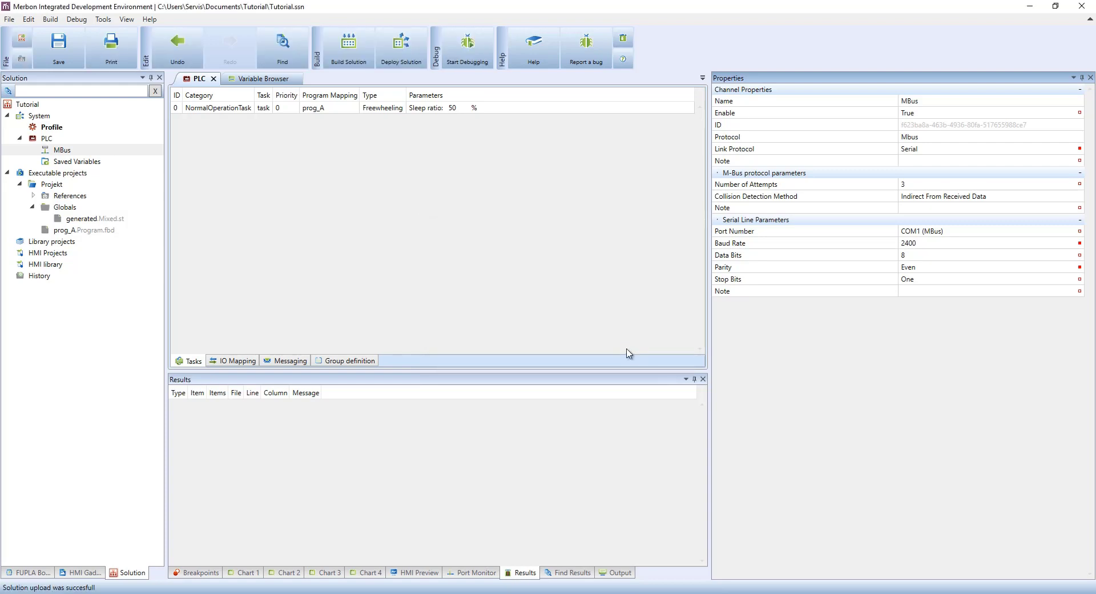
{"action": "left_click", "coordinate": [62, 149]}
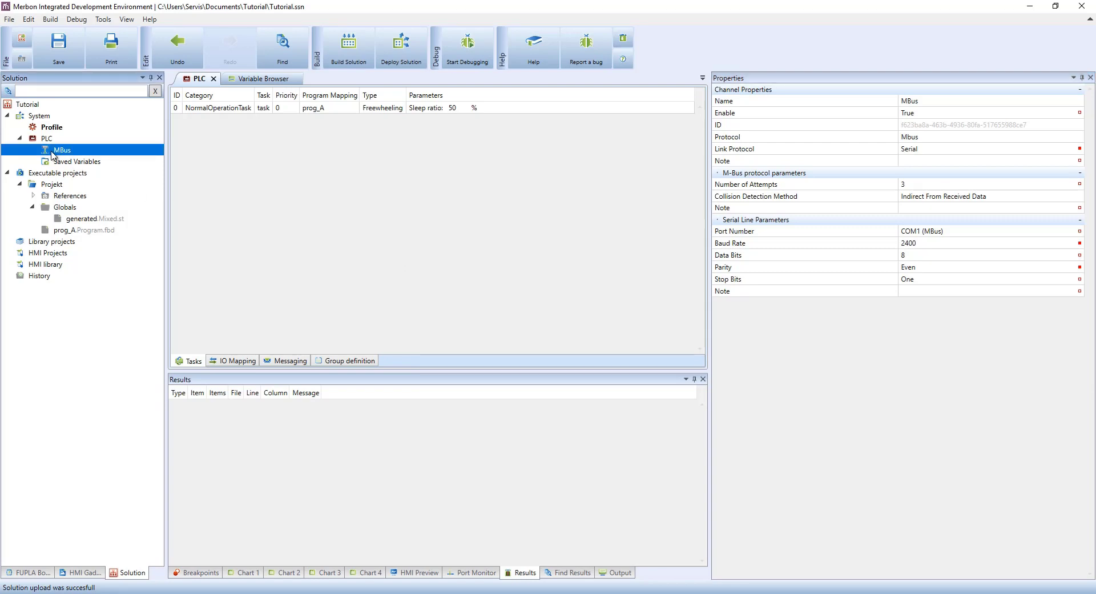
Search the MBus channel's network for M-Bus meters within an edited address range.
{"action": "right_click", "coordinate": [61, 149]}
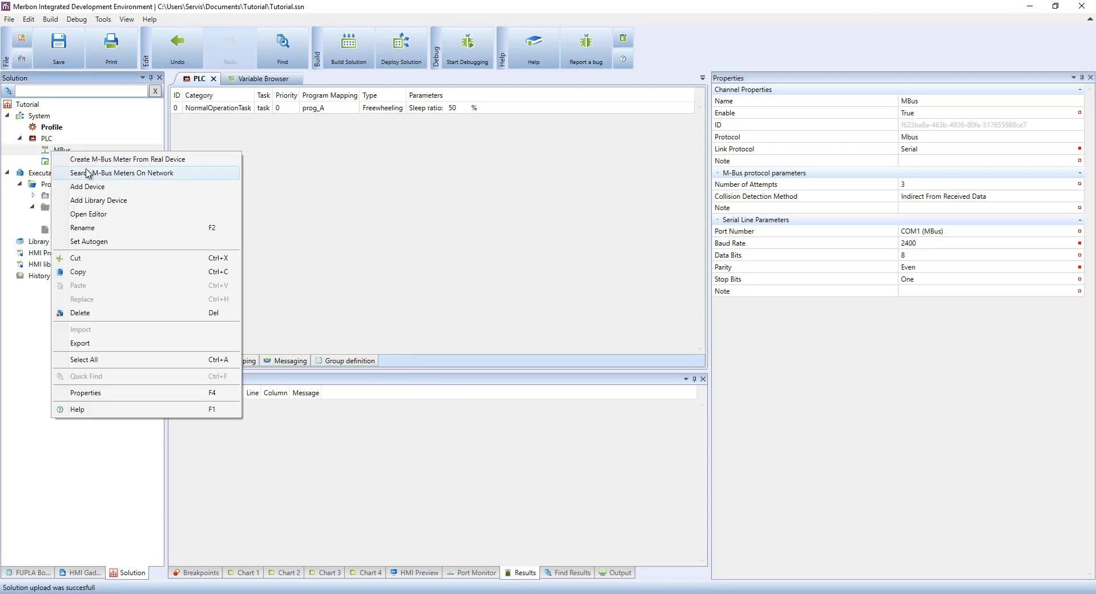
{"action": "left_click", "coordinate": [122, 173]}
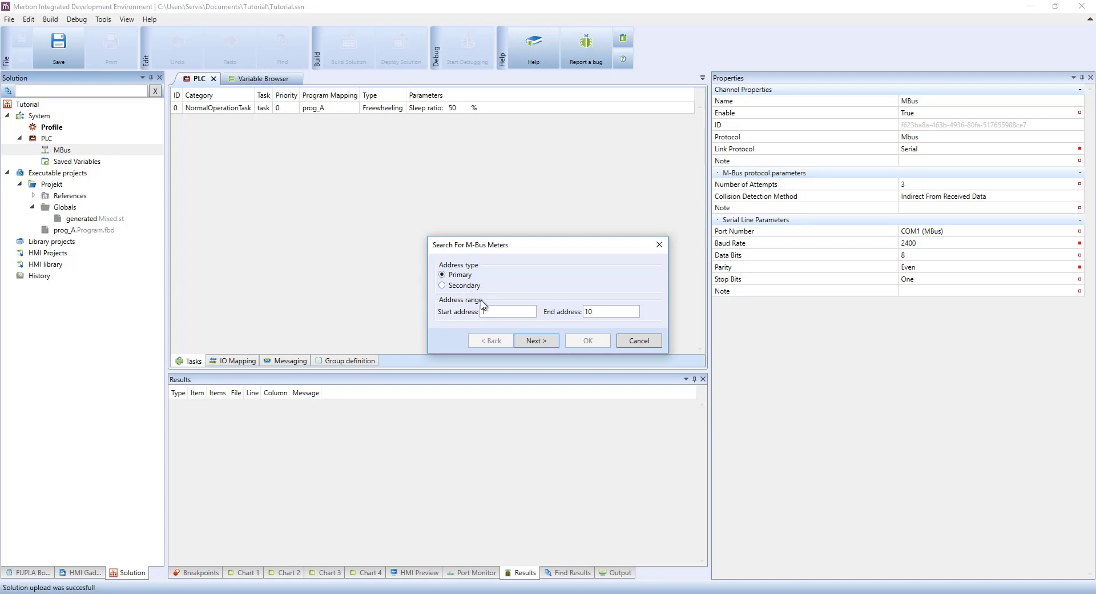
{"action": "left_click", "coordinate": [610, 311]}
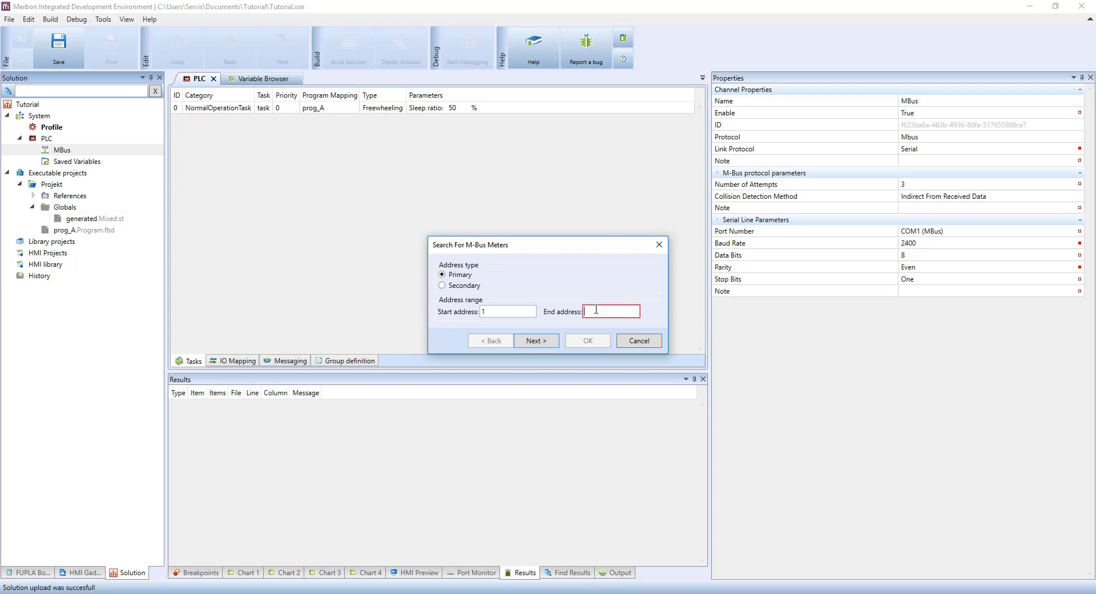
{"action": "left_click", "coordinate": [535, 340]}
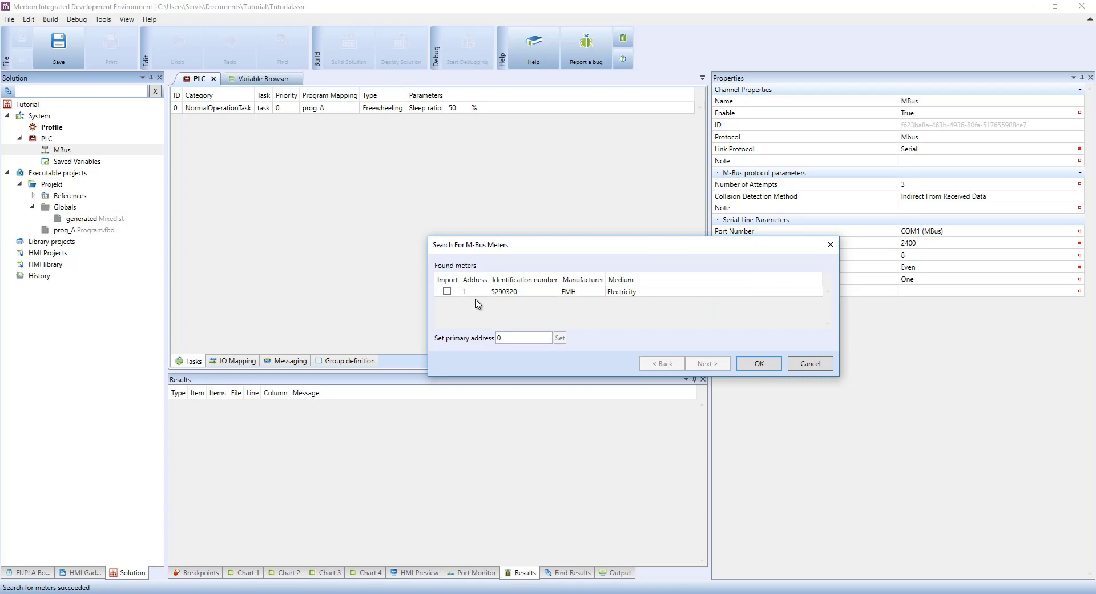
Change the found EMH meter's primary address to 3 and close the search.
{"action": "left_click", "coordinate": [474, 291]}
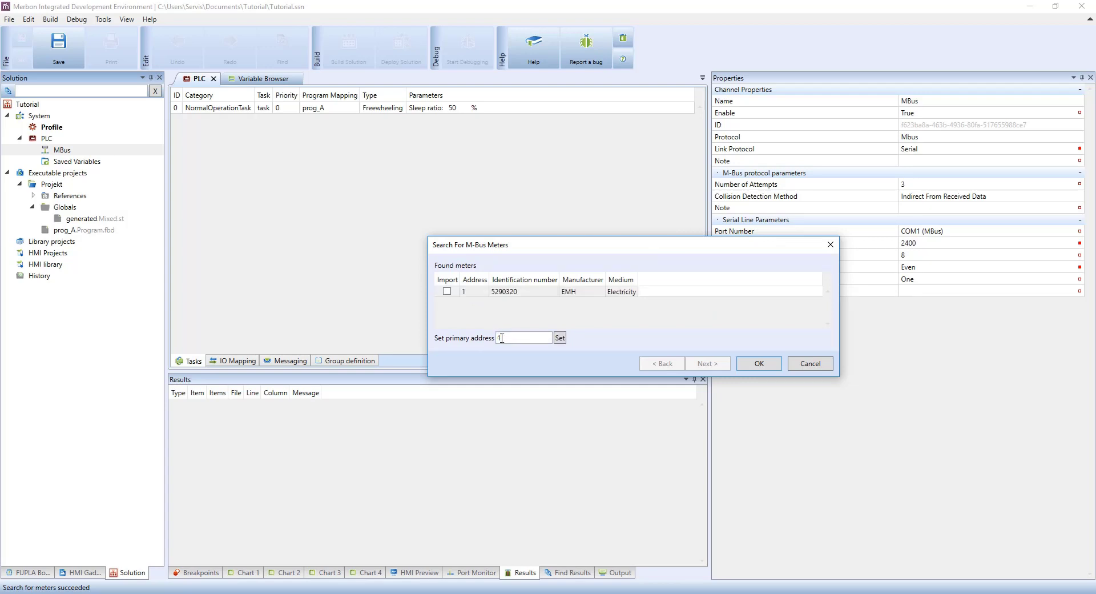
{"action": "type", "text": "3"}
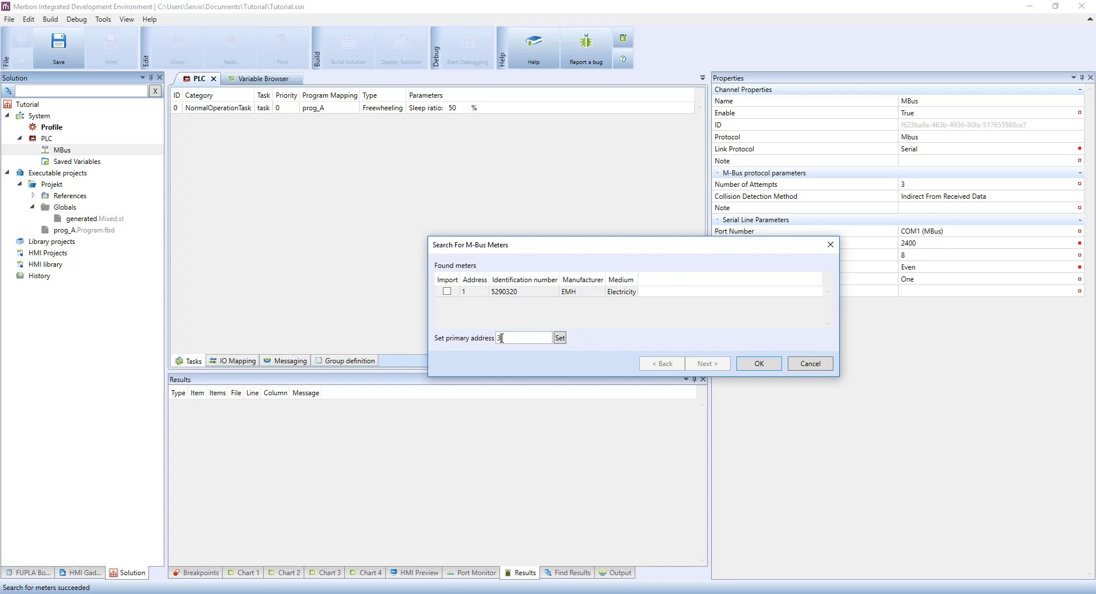
{"action": "left_click", "coordinate": [560, 337]}
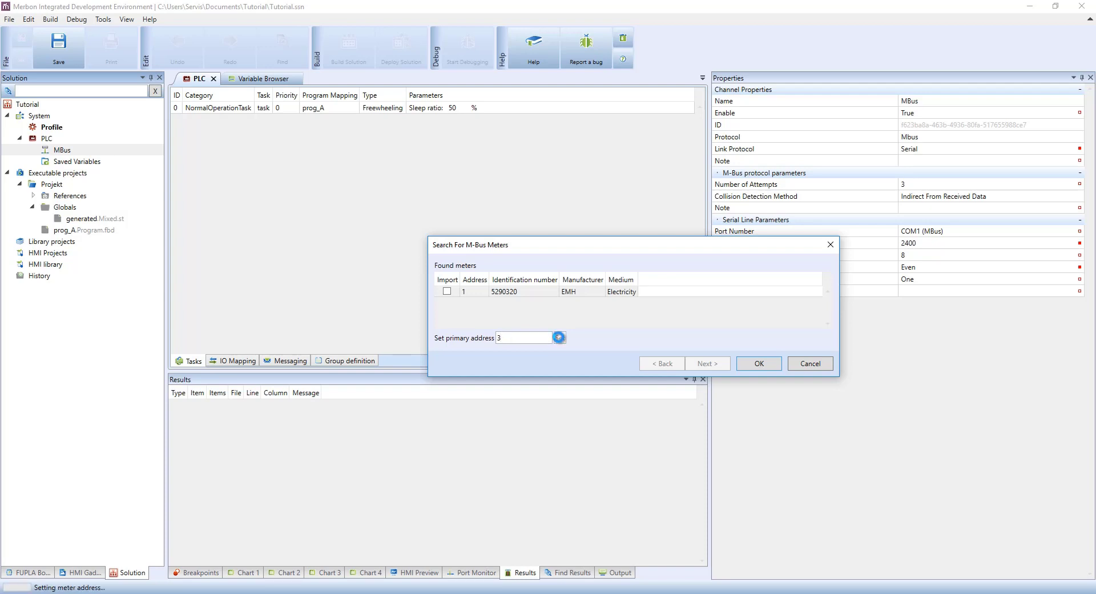
{"action": "left_click", "coordinate": [559, 338]}
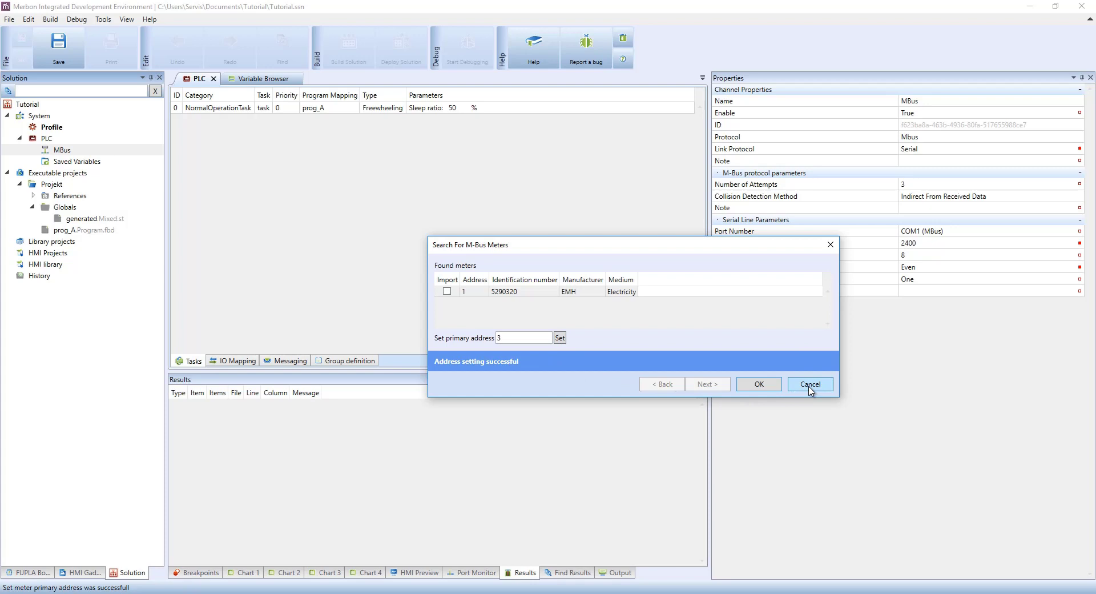
{"action": "left_click", "coordinate": [809, 383]}
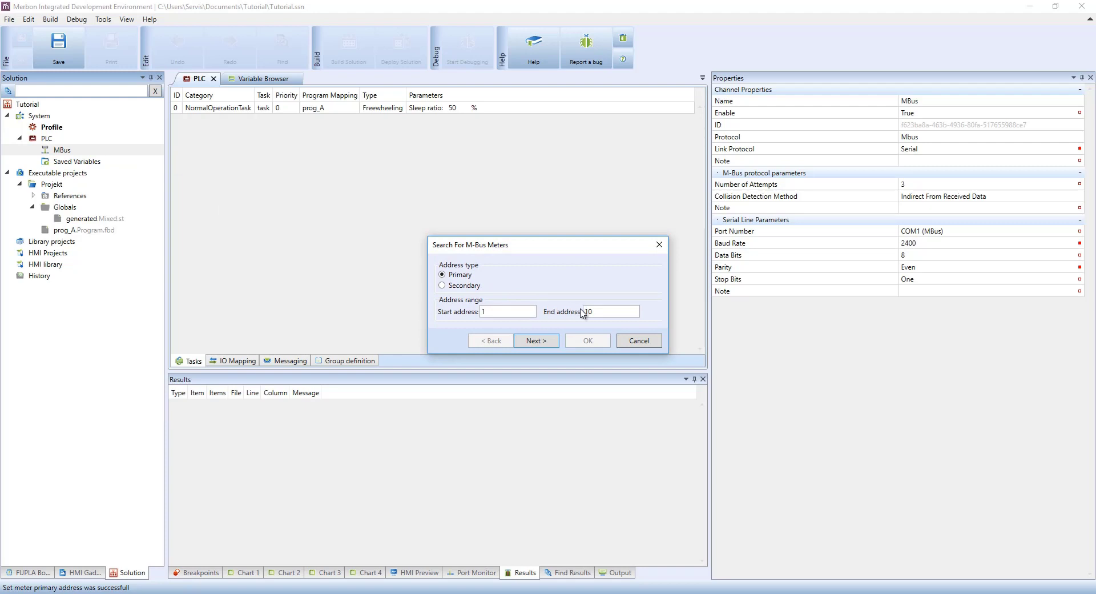
Search primary addresses 1–10, verify the EMH meter answers at address 3, then close.
{"action": "left_click", "coordinate": [612, 311]}
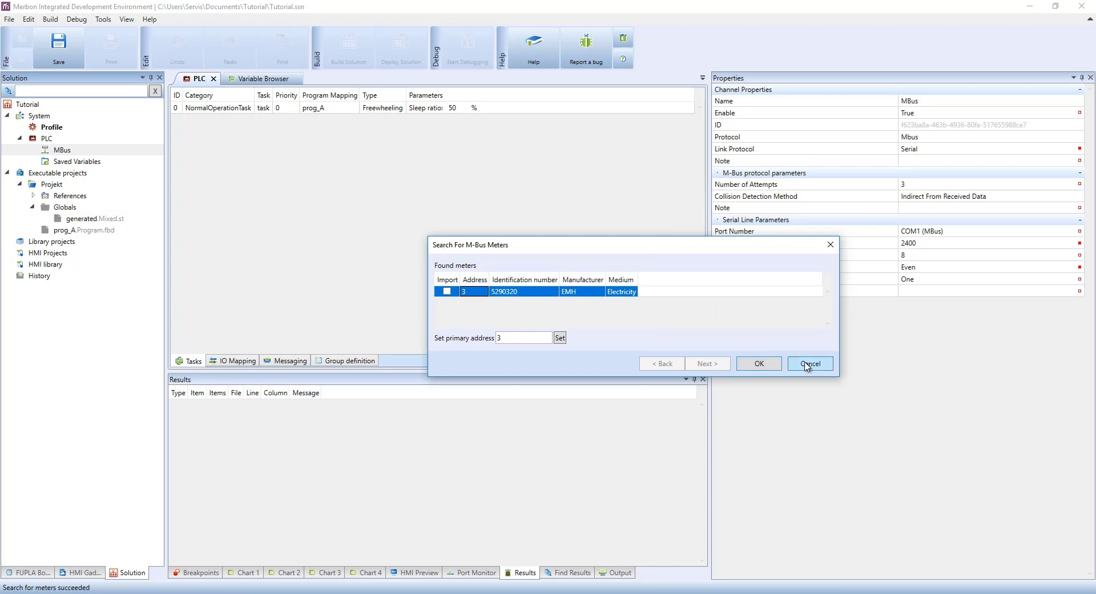
{"action": "left_click", "coordinate": [809, 363]}
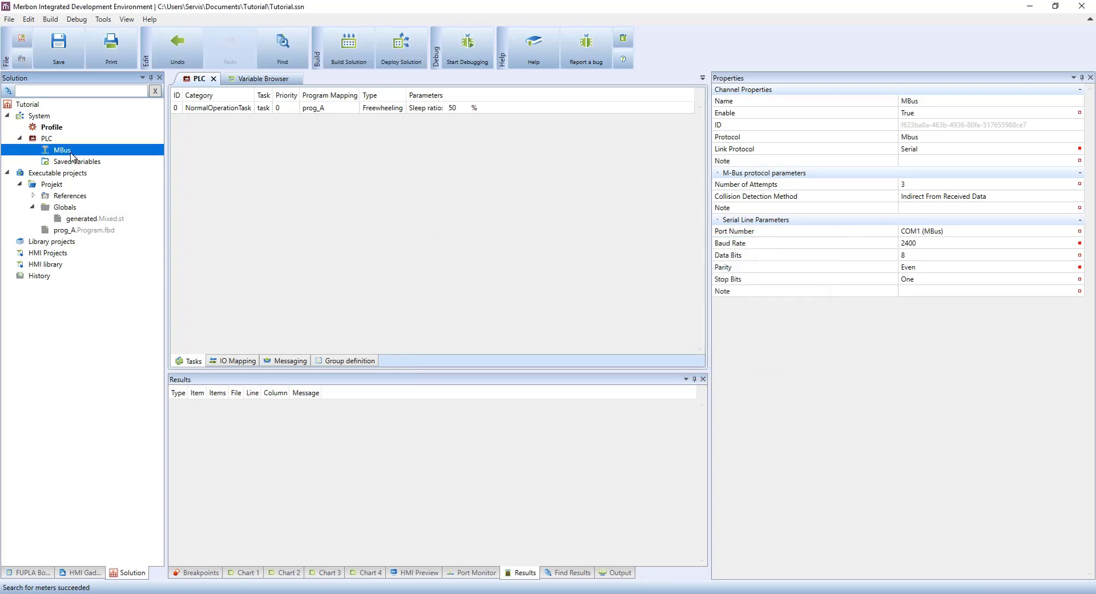
{"action": "right_click", "coordinate": [62, 150]}
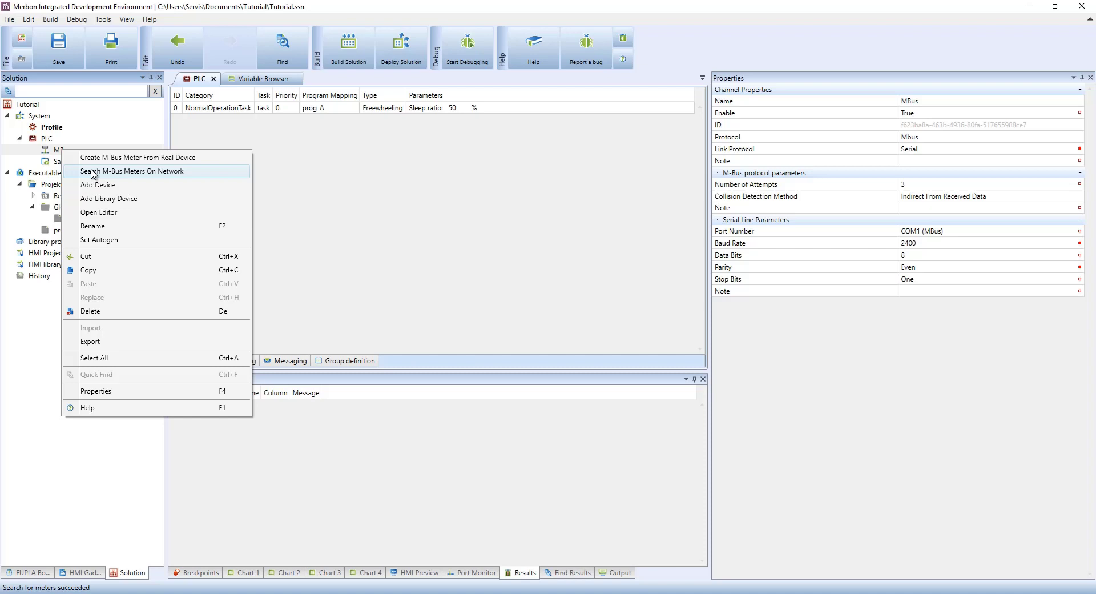
{"action": "left_click", "coordinate": [132, 171]}
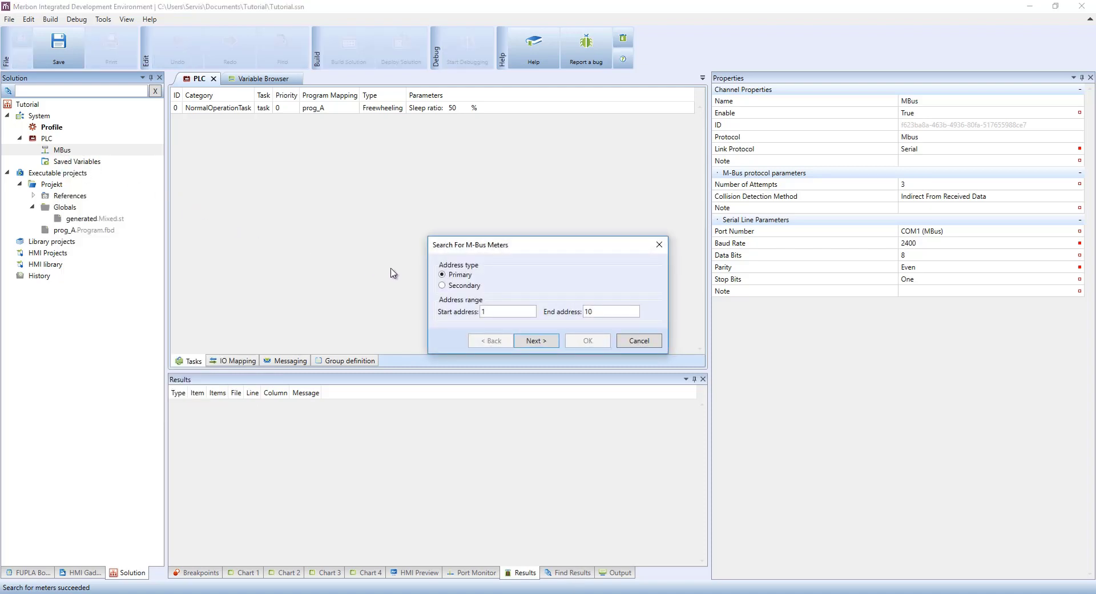
{"action": "left_click", "coordinate": [442, 285]}
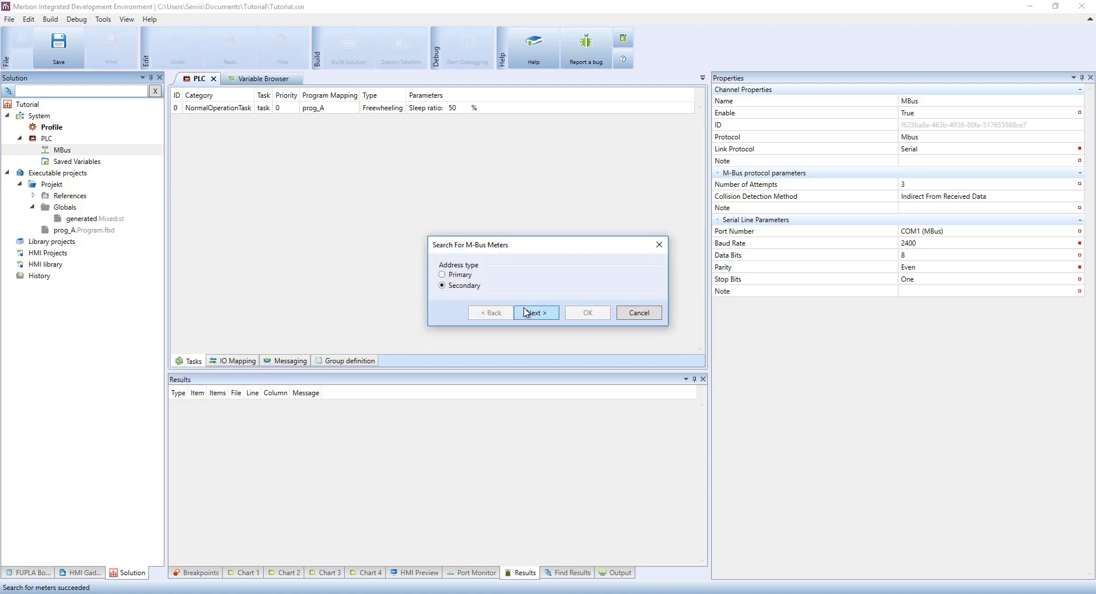
{"action": "left_click", "coordinate": [535, 313]}
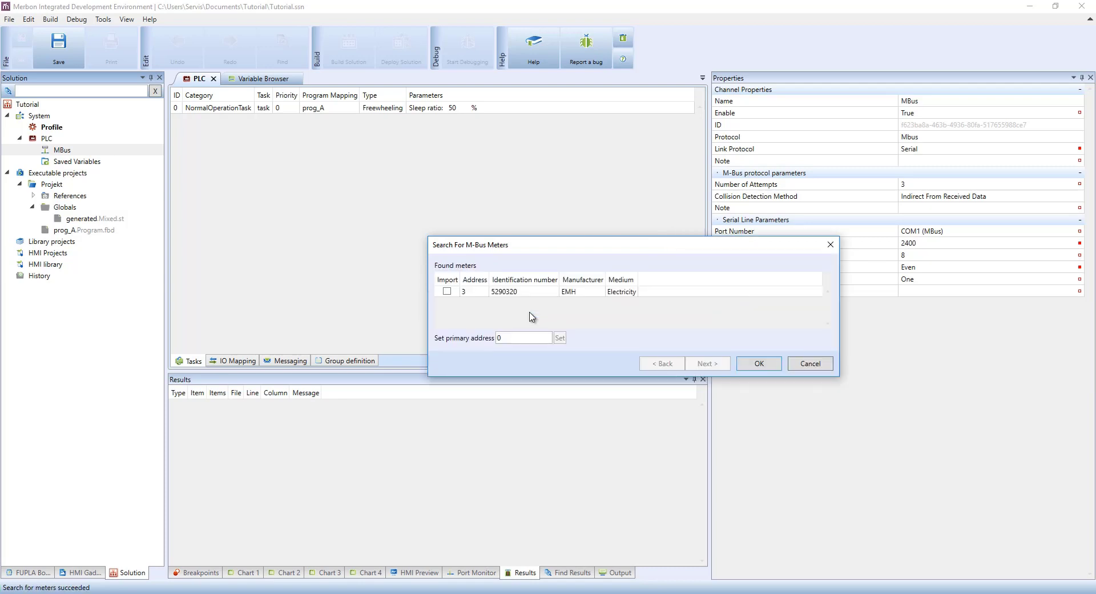
{"action": "left_click", "coordinate": [505, 291]}
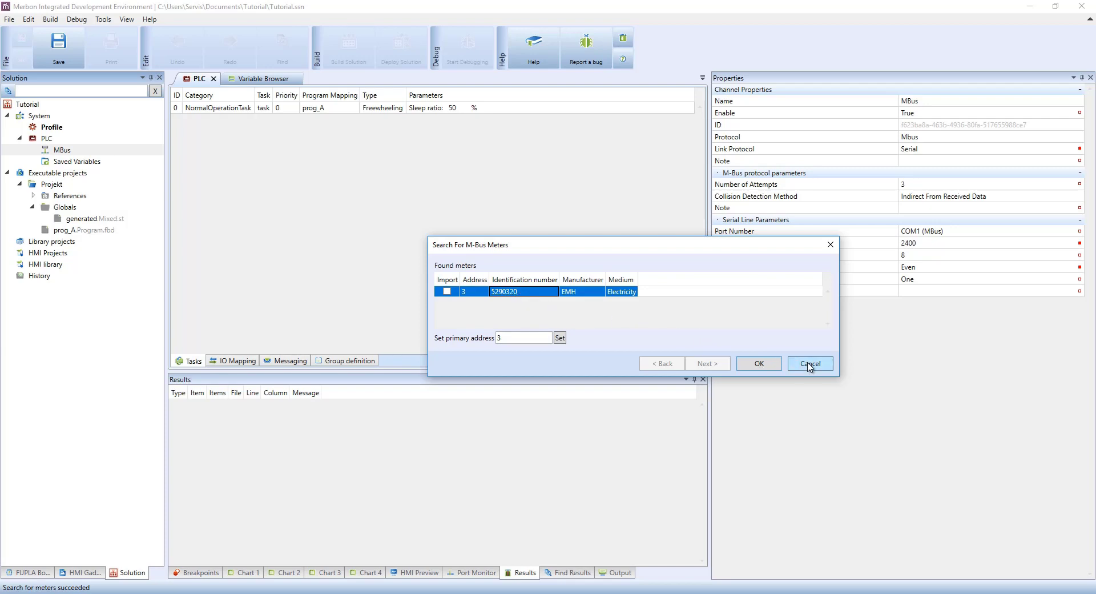
{"action": "left_click", "coordinate": [809, 363]}
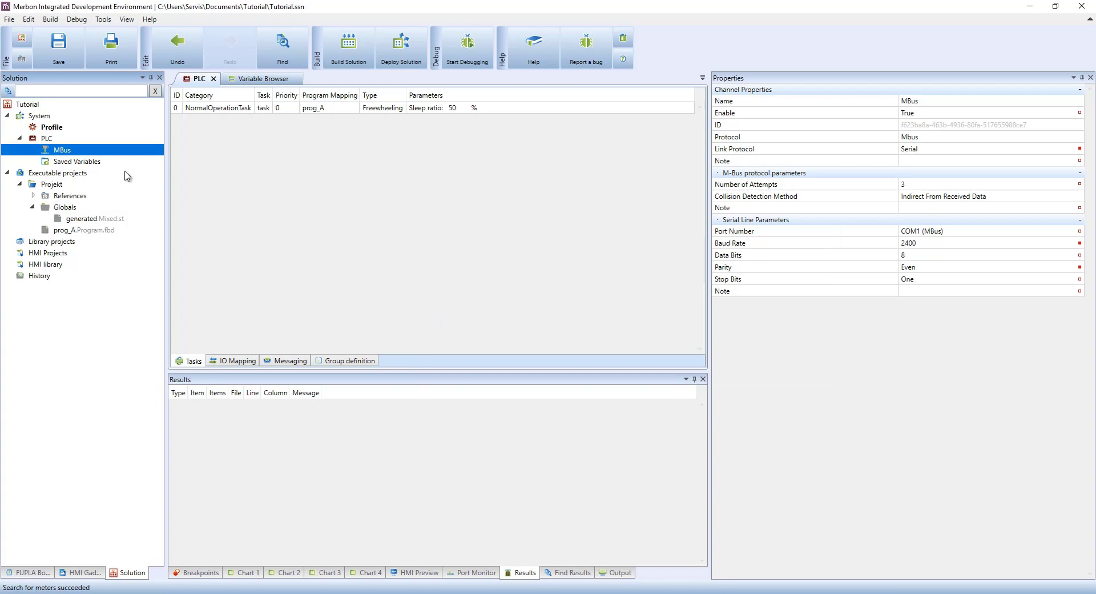
Start creating an M-Bus meter from the real device at primary address 3.
{"action": "right_click", "coordinate": [62, 149]}
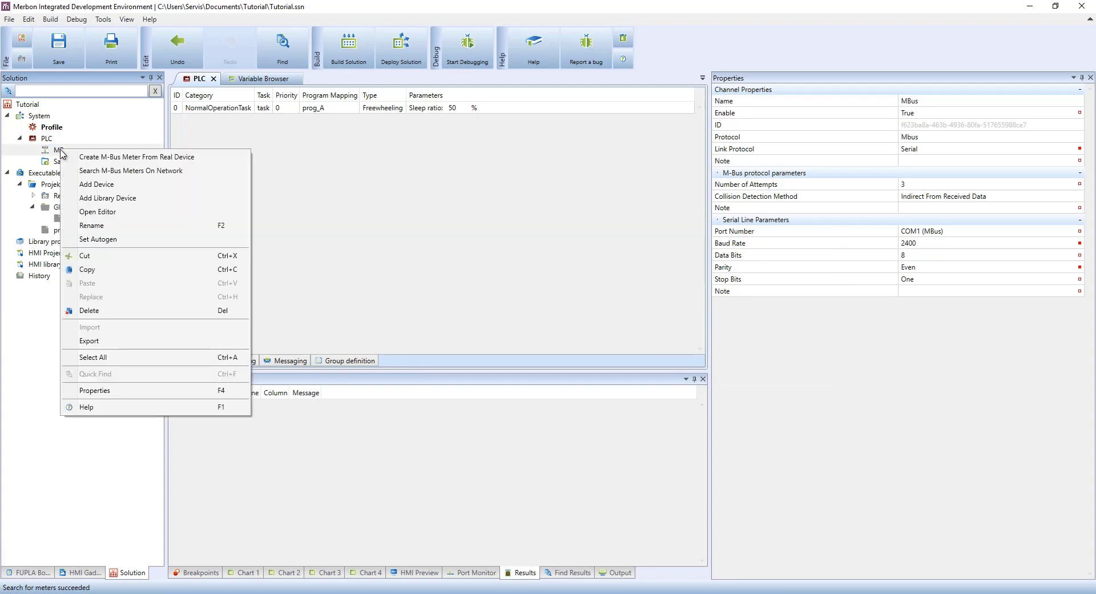
{"action": "left_click", "coordinate": [137, 157]}
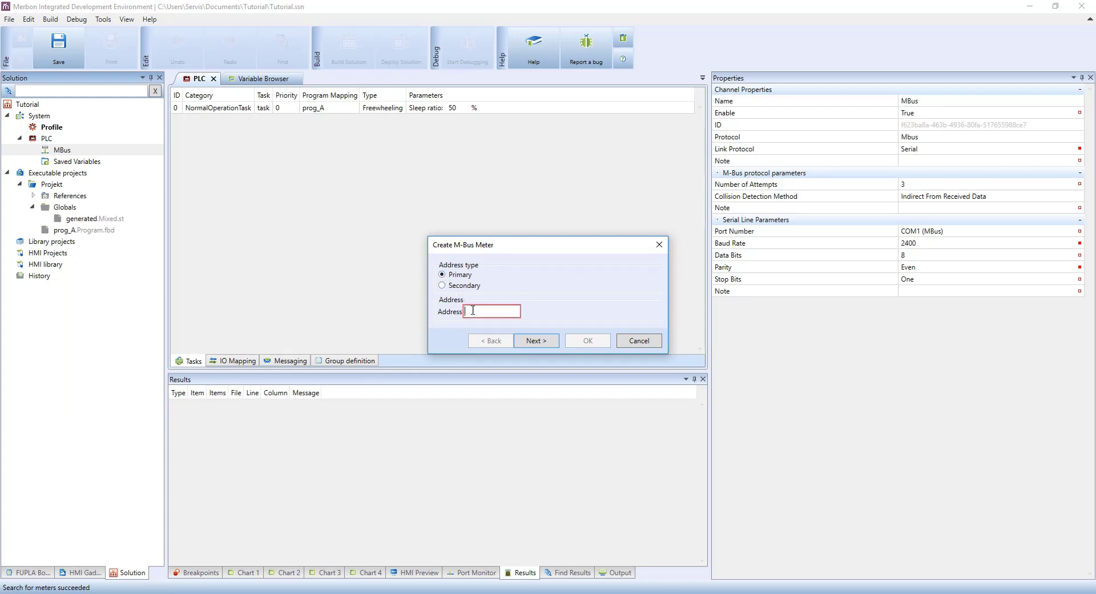
{"action": "type", "text": "3"}
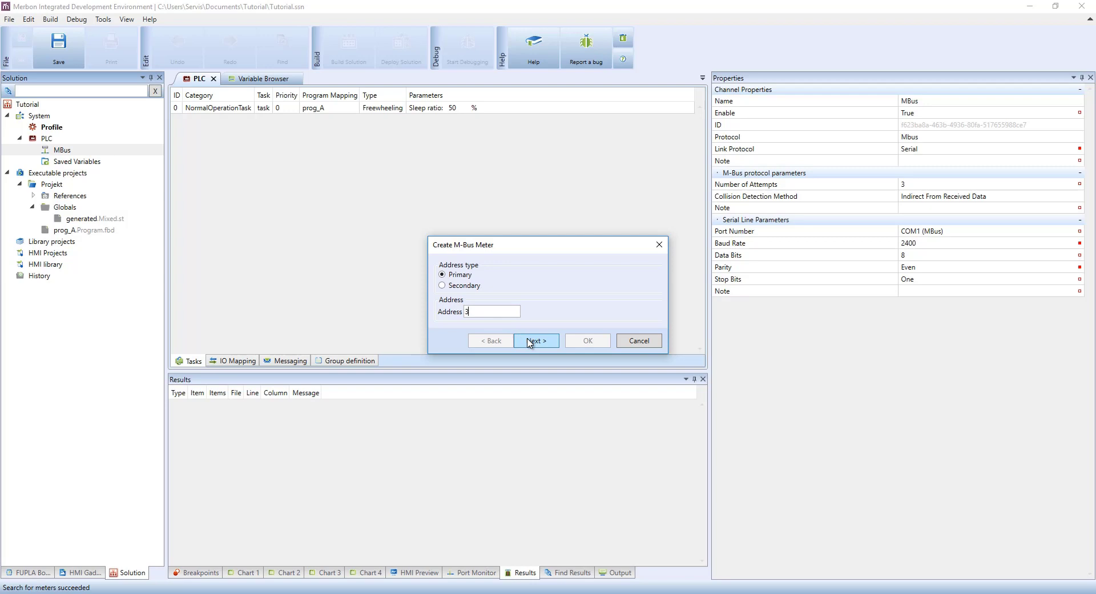
{"action": "left_click", "coordinate": [535, 341]}
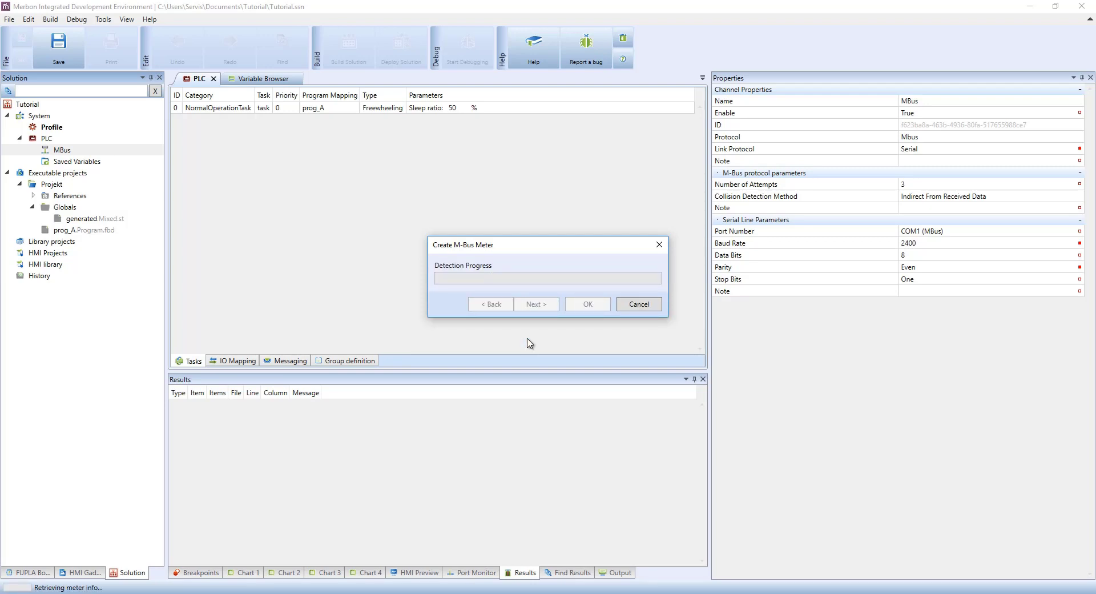
Create Meter_3 importing Amperes, EnergyWh, OperatingTimeHour, PowerW and Volts.
{"action": "left_click", "coordinate": [535, 304]}
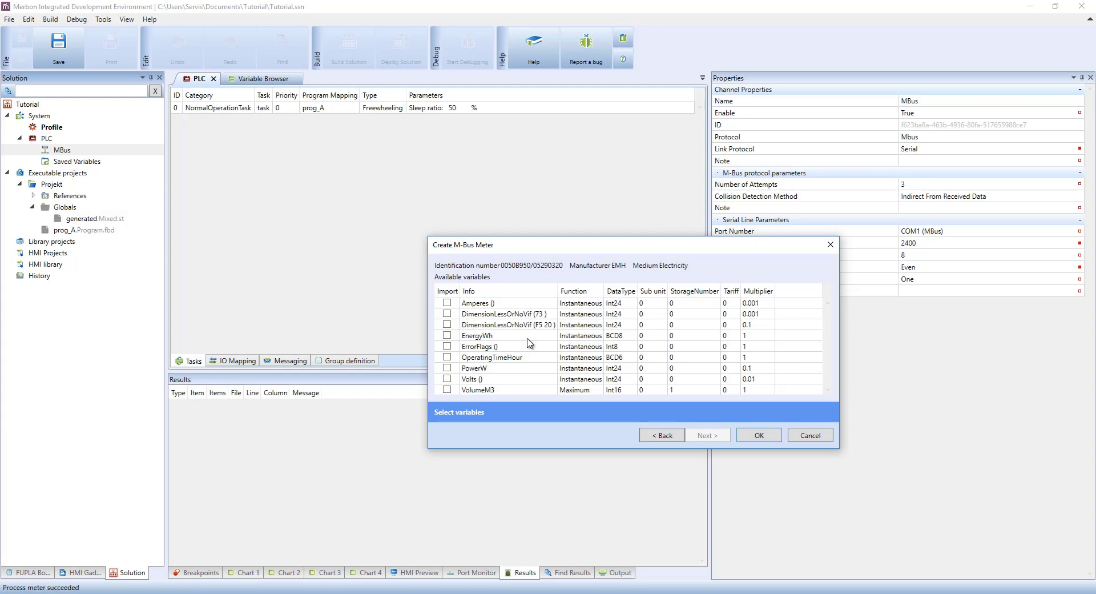
{"action": "left_click", "coordinate": [446, 302]}
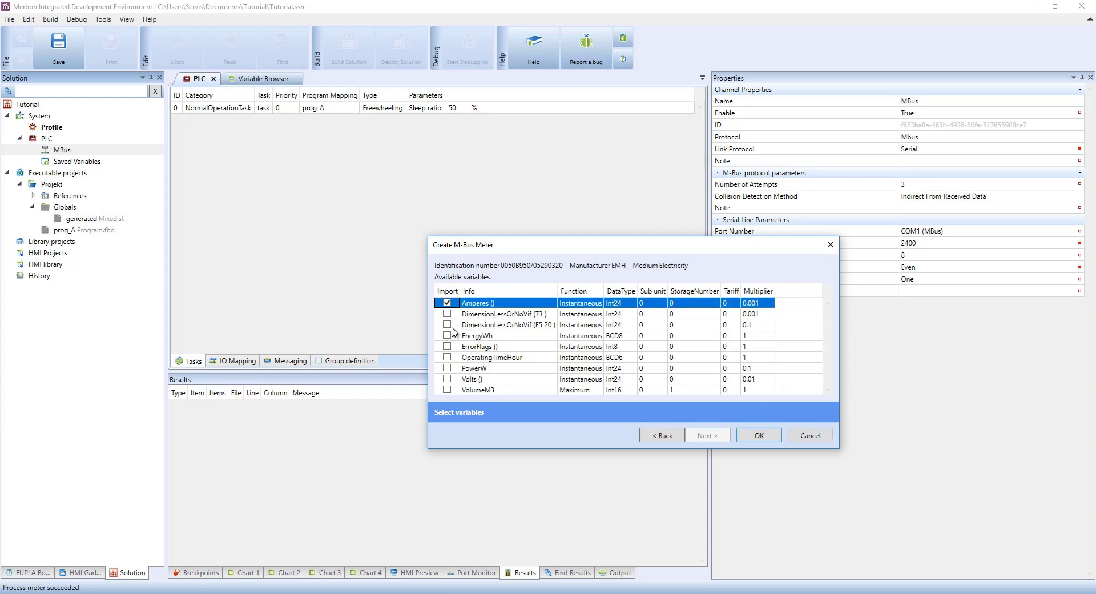
{"action": "left_click", "coordinate": [448, 356]}
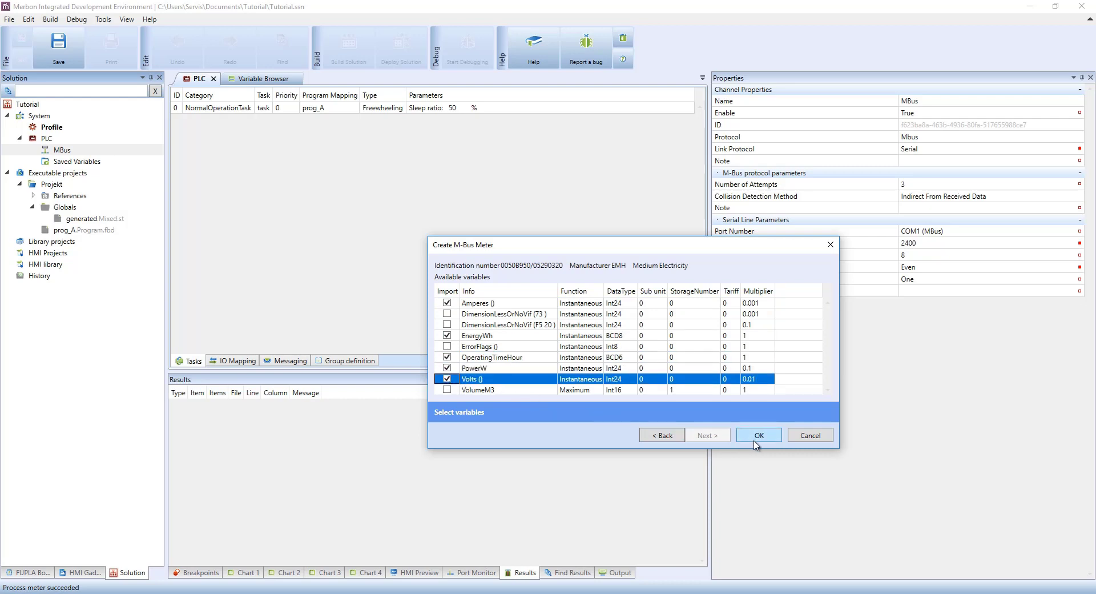
{"action": "left_click", "coordinate": [758, 435]}
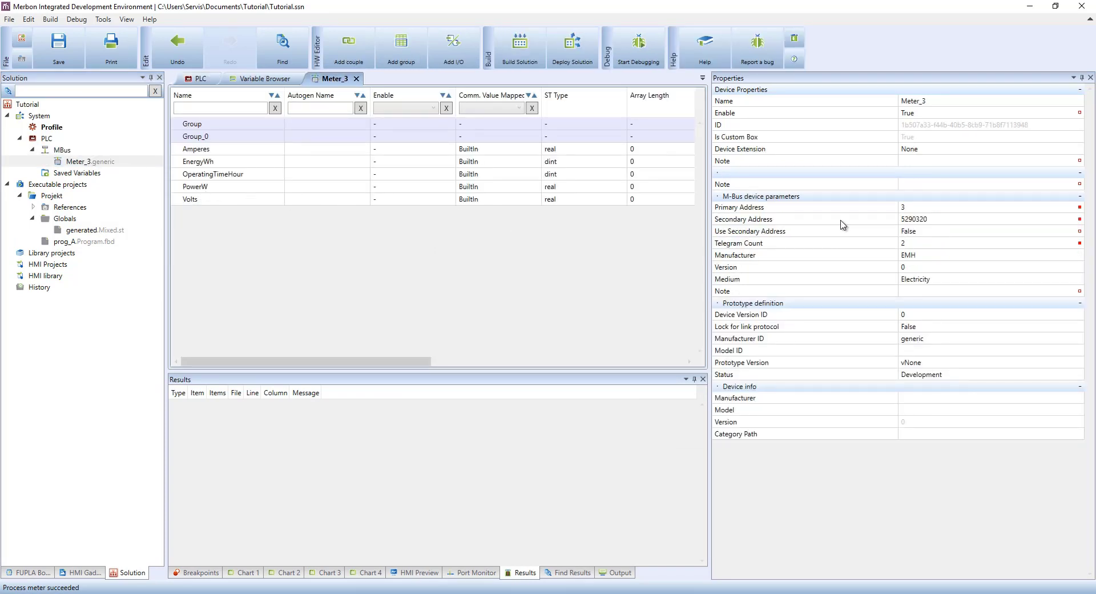
{"action": "mouse_move", "coordinate": [898, 212]}
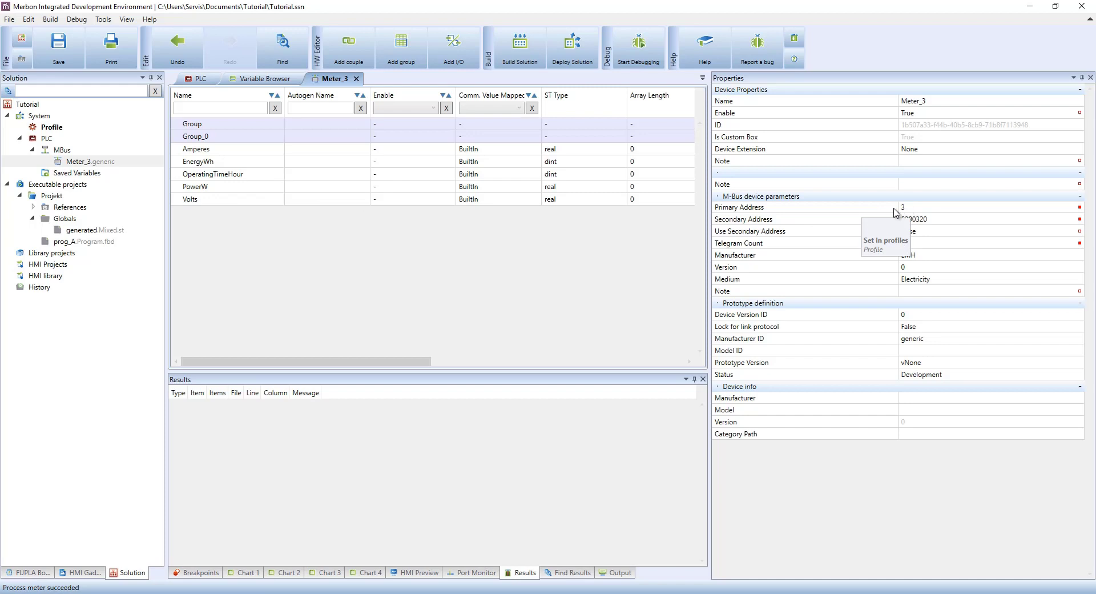
{"action": "left_click", "coordinate": [62, 150]}
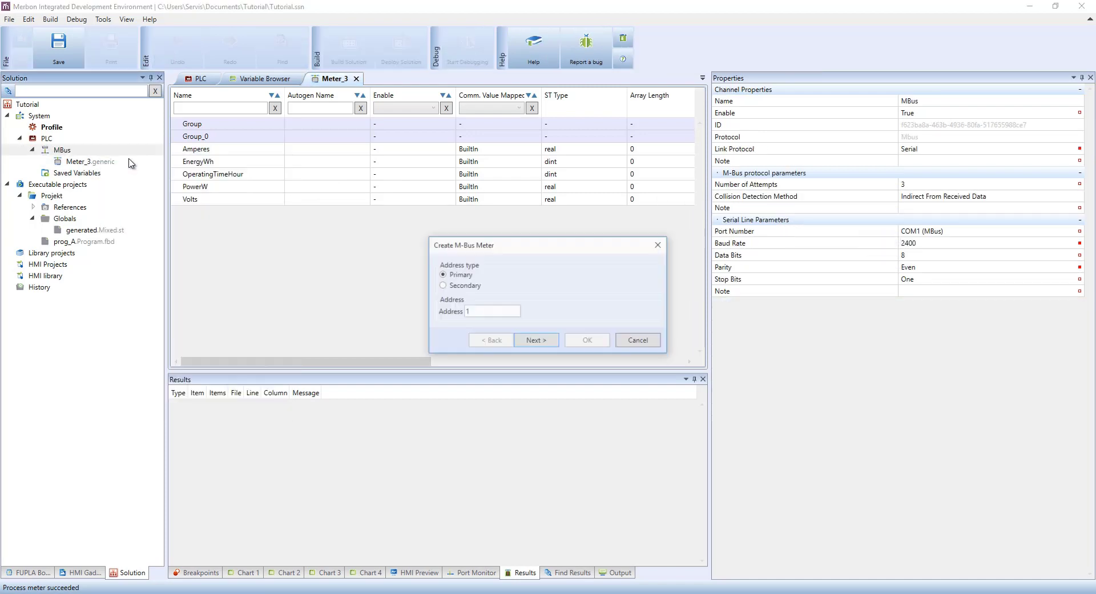
Create Meter_1 via secondary address 5290320, importing Amperes, EnergyWh, OperatingTimeHour, PowerW and Volts.
{"action": "left_click", "coordinate": [442, 285]}
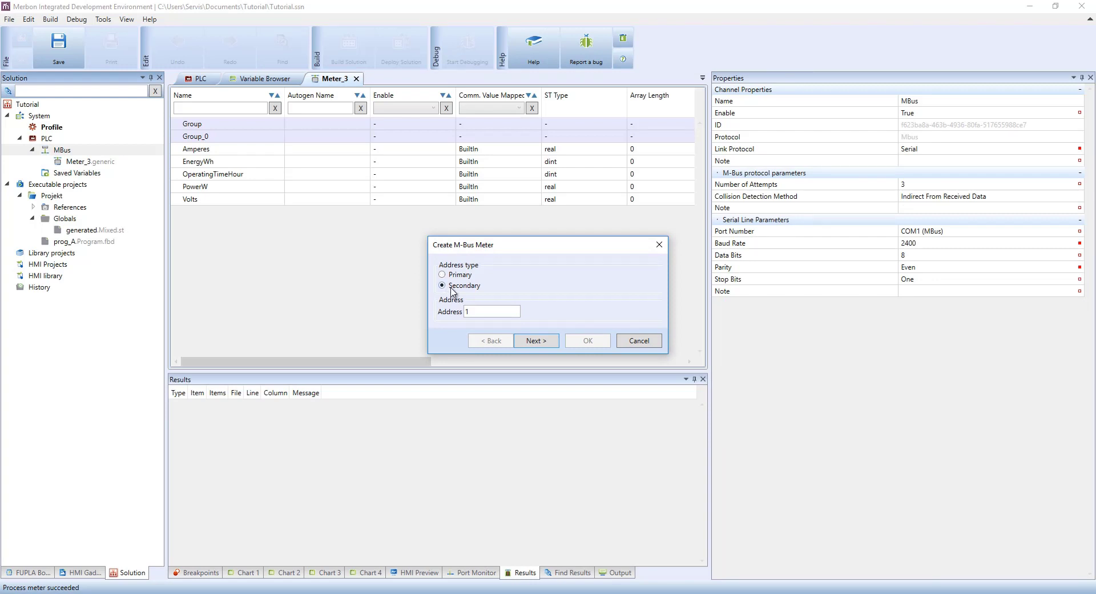
{"action": "left_click", "coordinate": [491, 311]}
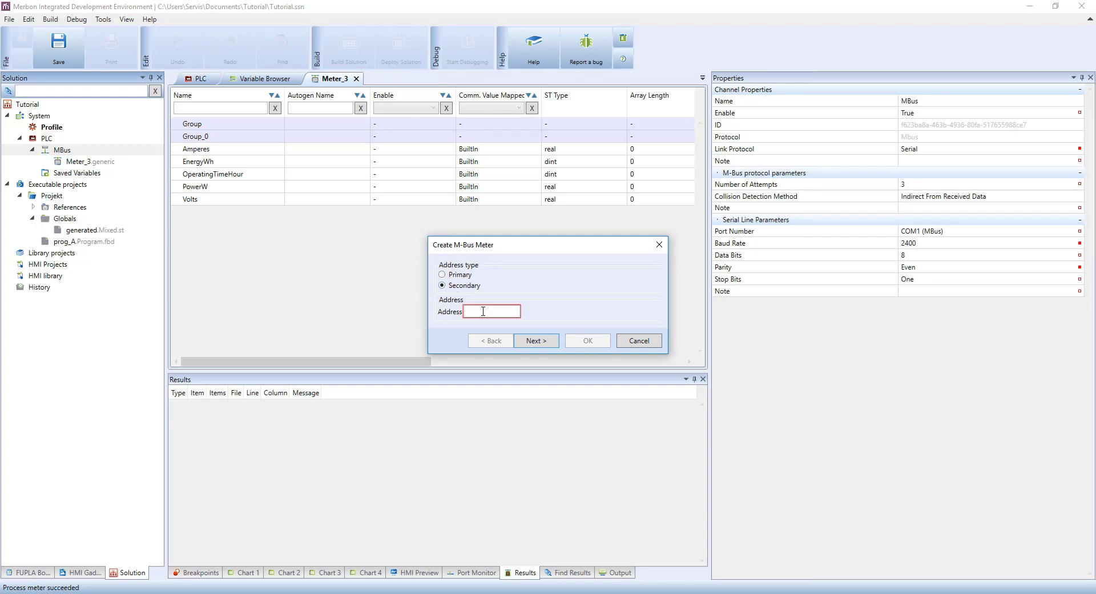
{"action": "type", "text": "5290320"}
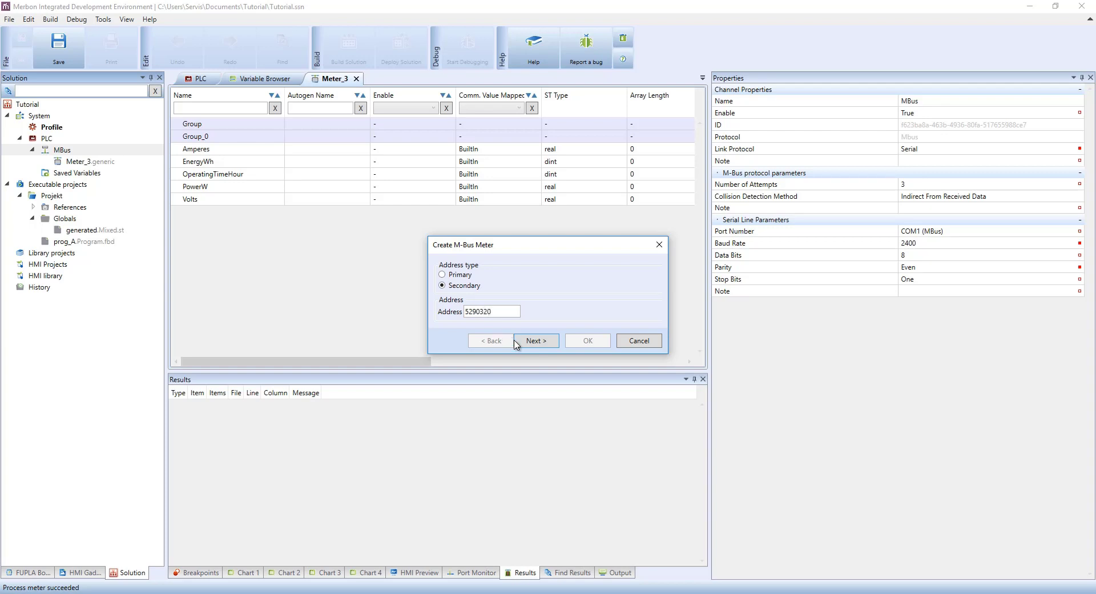
{"action": "left_click", "coordinate": [535, 340]}
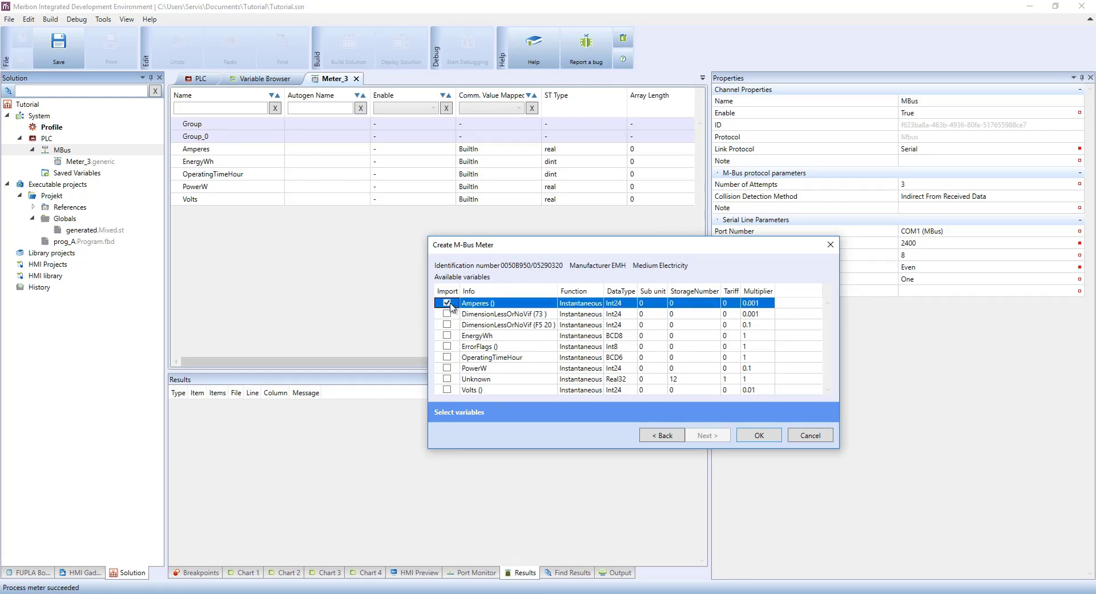
{"action": "left_click", "coordinate": [446, 335]}
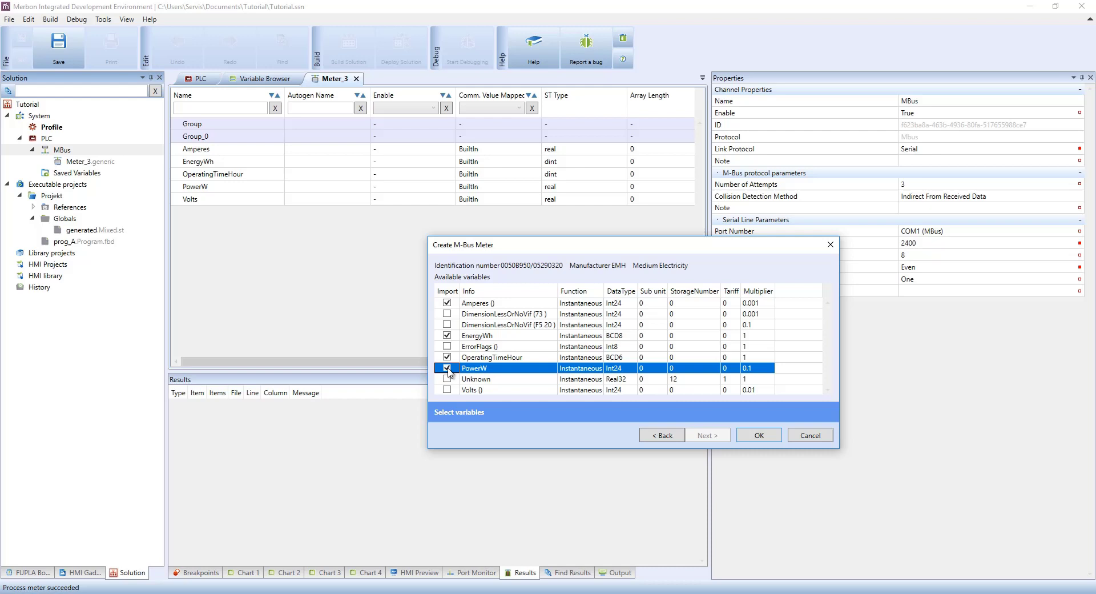
{"action": "left_click", "coordinate": [448, 389]}
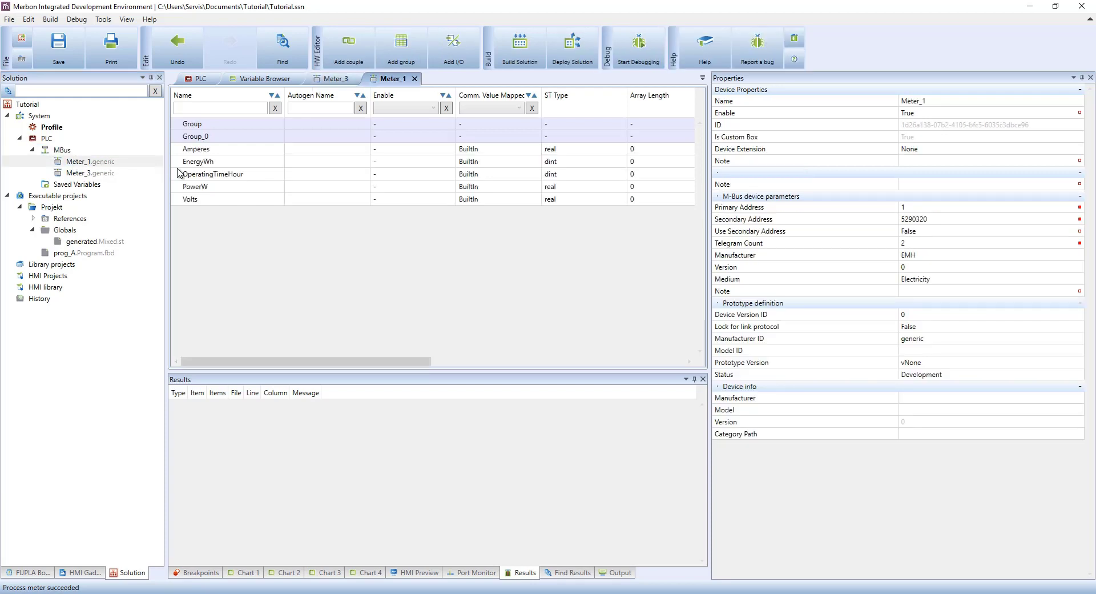
{"action": "mouse_move", "coordinate": [719, 230]}
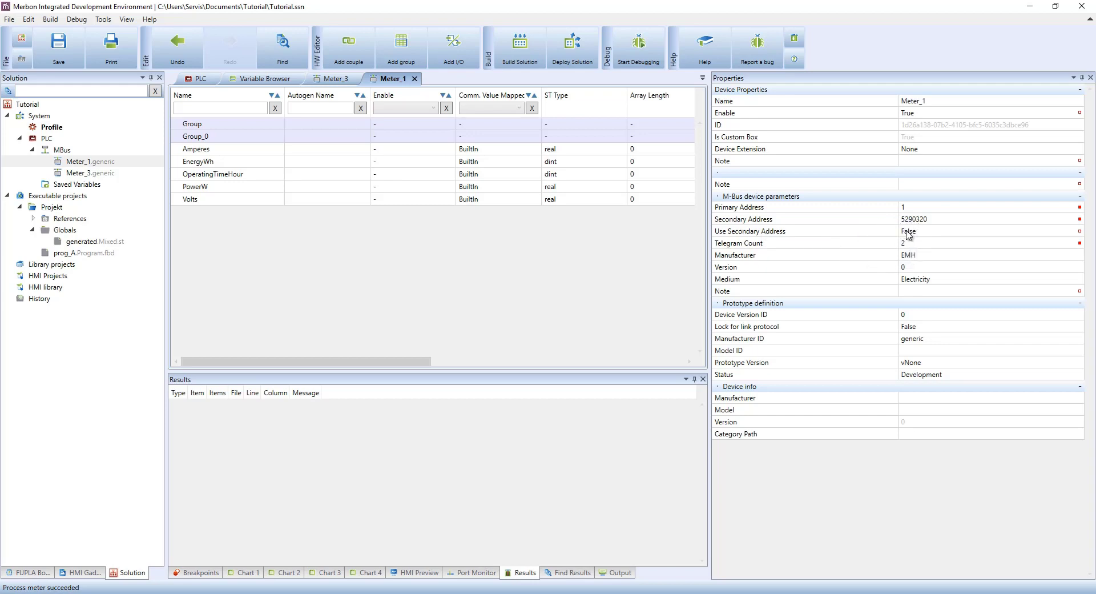
Set Meter_1 to use its secondary address and open Meter_3's editor.
{"action": "left_click", "coordinate": [909, 230]}
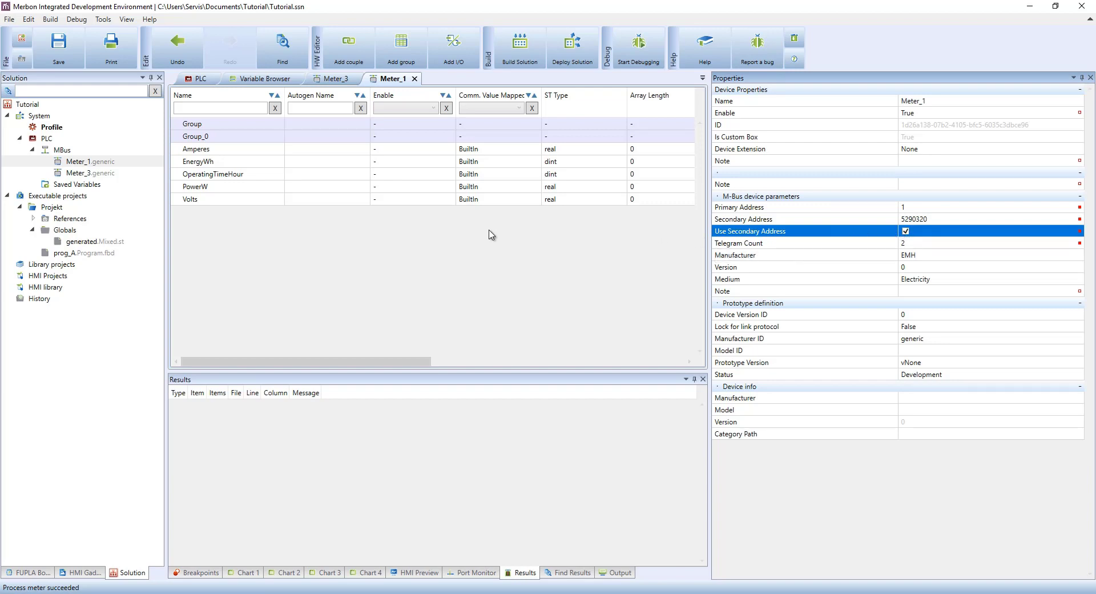
{"action": "mouse_move", "coordinate": [90, 182]}
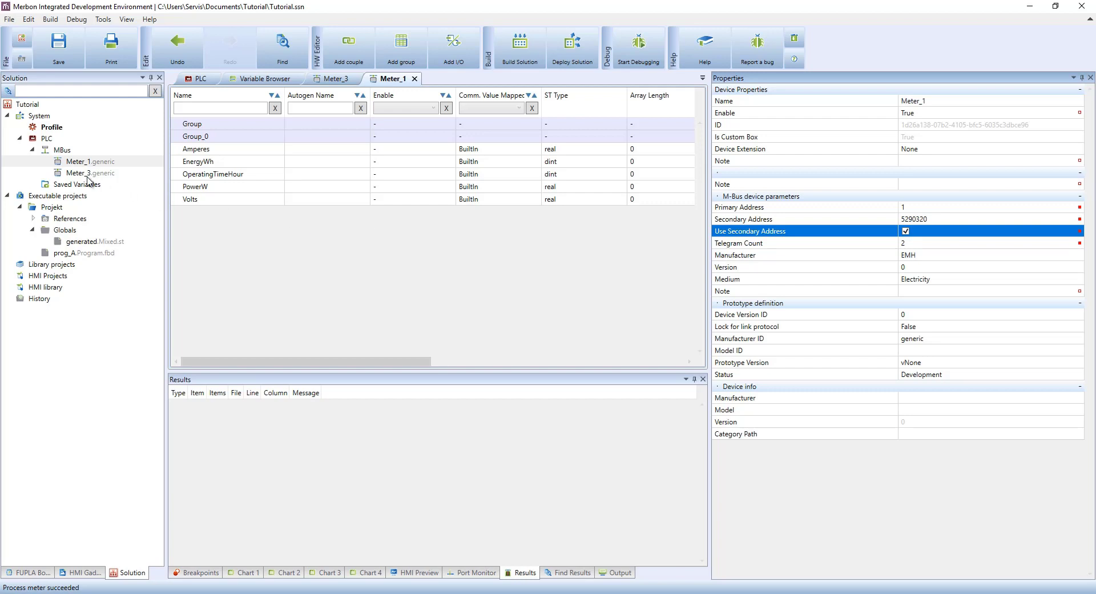
{"action": "left_click", "coordinate": [89, 173]}
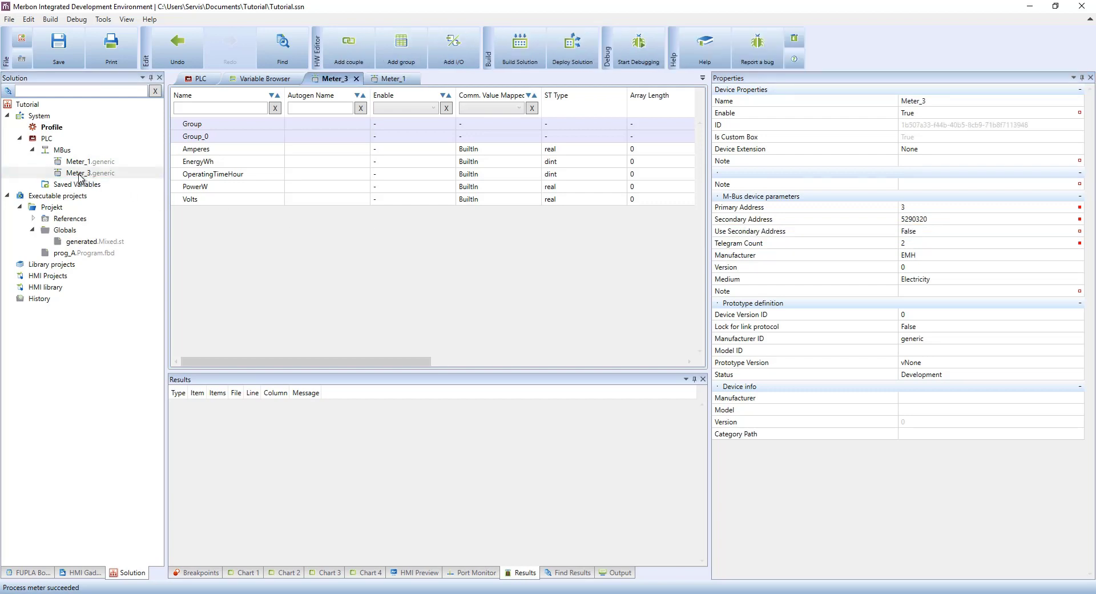
Fill Meter_3's Model ID, Manufacturer and Model device info.
{"action": "right_click", "coordinate": [90, 172]}
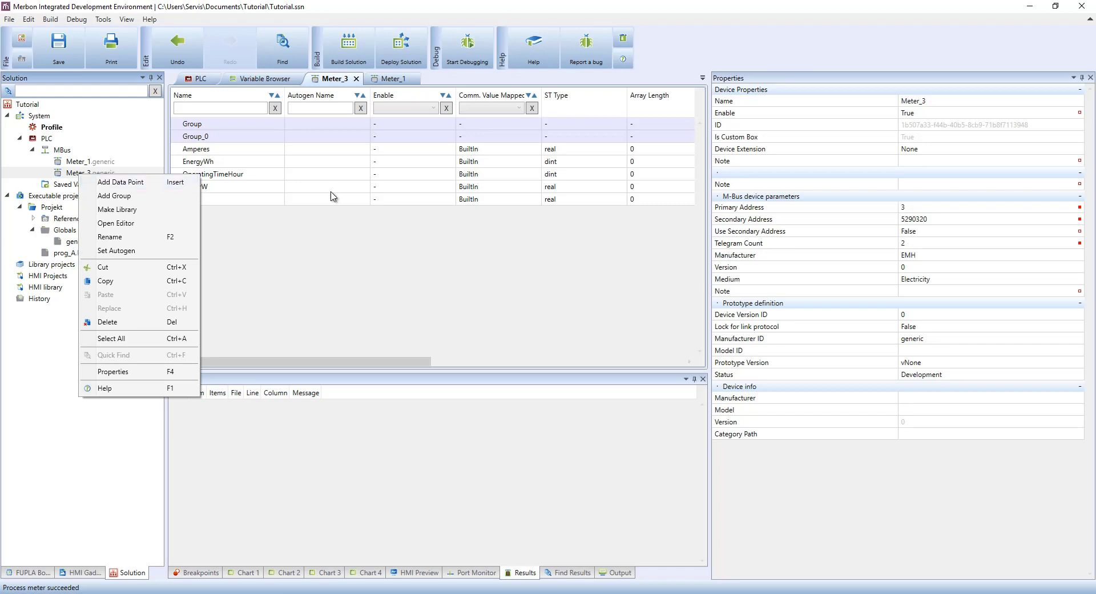
{"action": "mouse_move", "coordinate": [872, 252]}
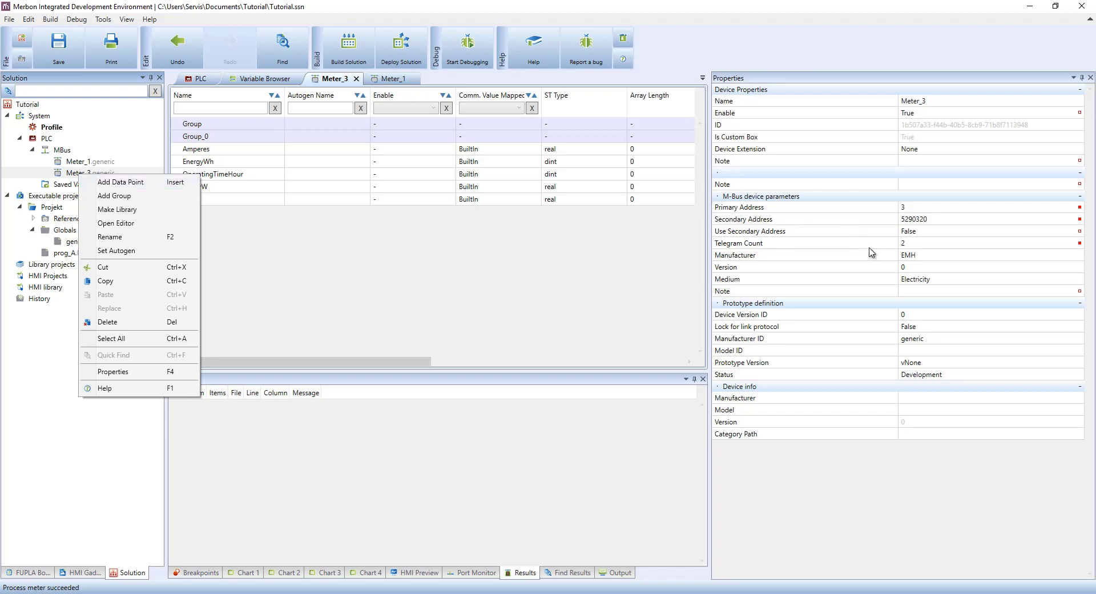
{"action": "mouse_move", "coordinate": [919, 358]}
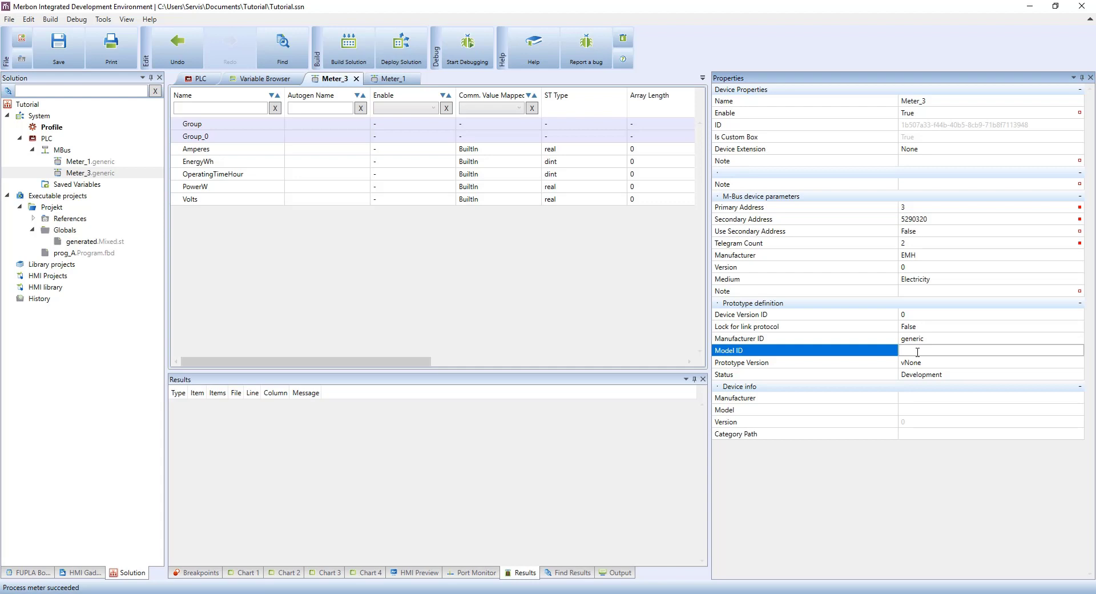
{"action": "type", "text": "Model_ID"}
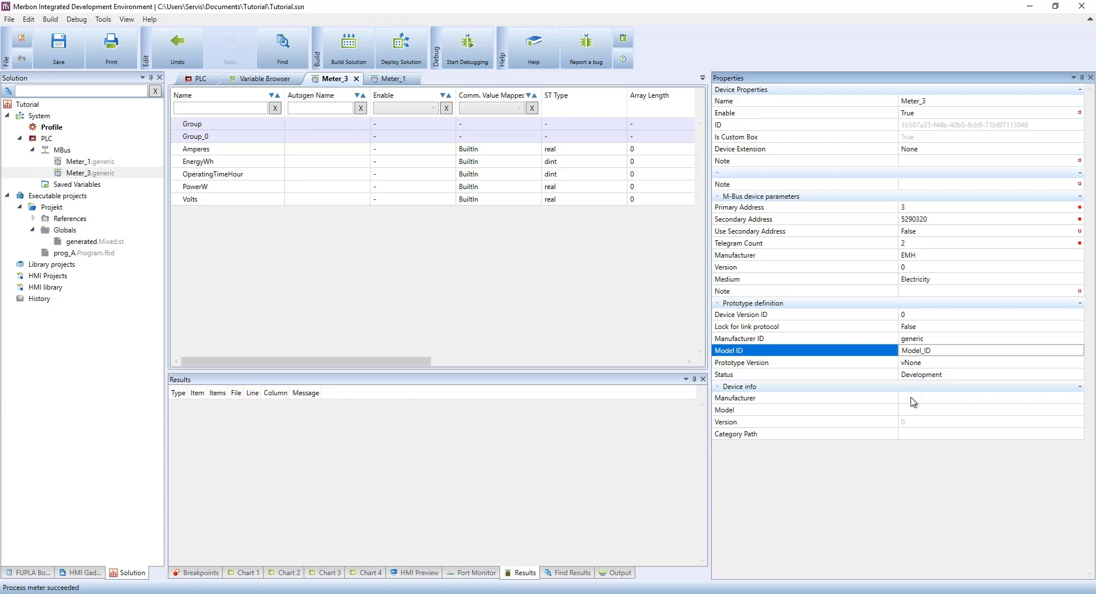
{"action": "type", "text": "M"}
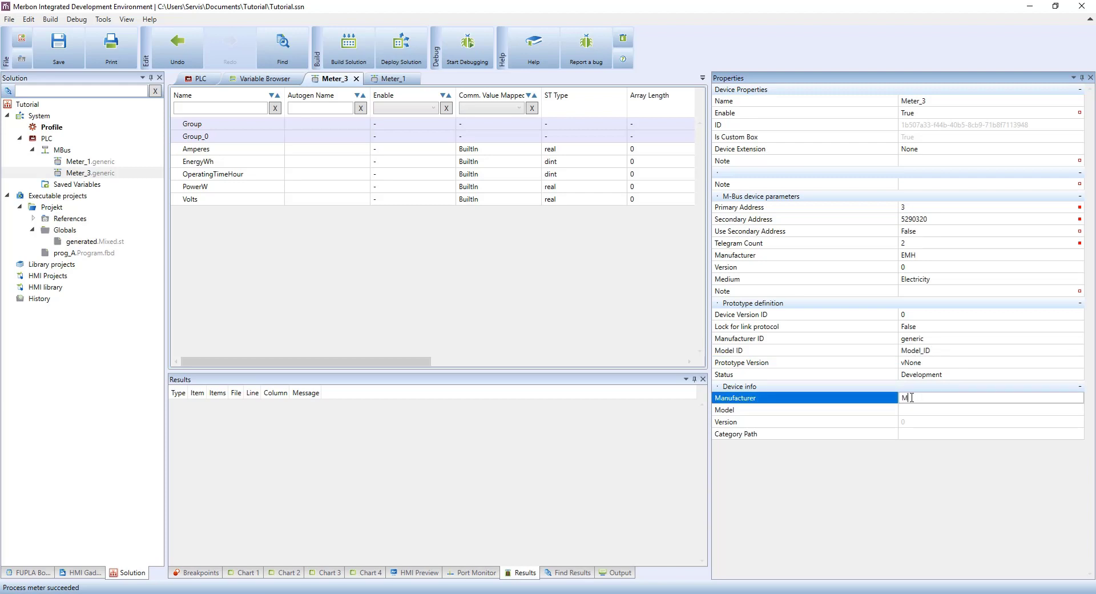
{"action": "type", "text": "anufactu"}
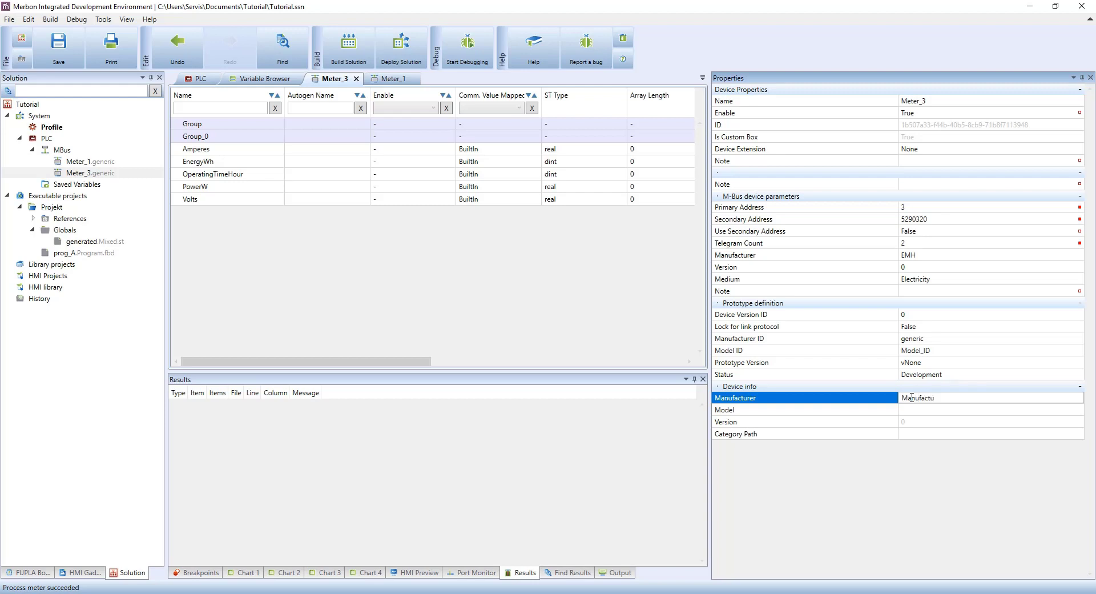
{"action": "type", "text": "rer"}
{"action": "left_click", "coordinate": [990, 409]}
{"action": "type", "text": "M"}
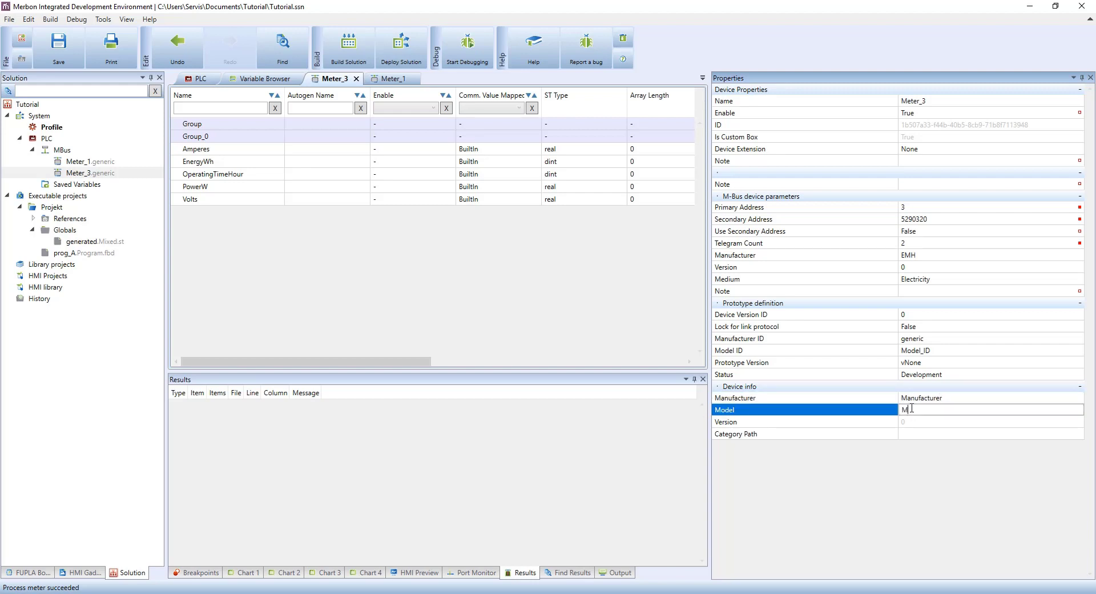
{"action": "type", "text": "odel"}
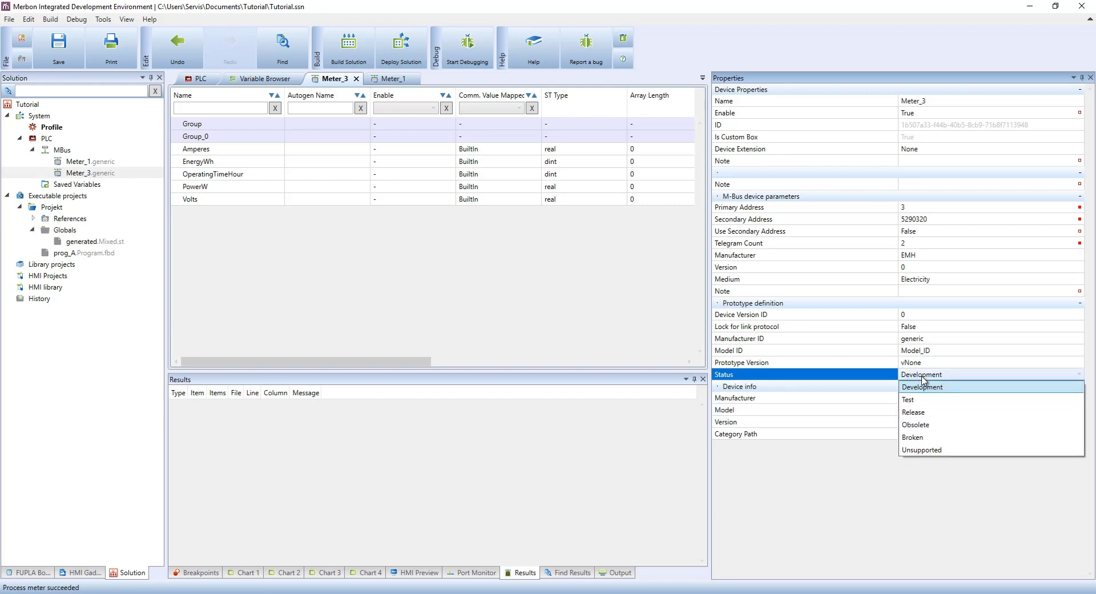
{"action": "mouse_move", "coordinate": [913, 412]}
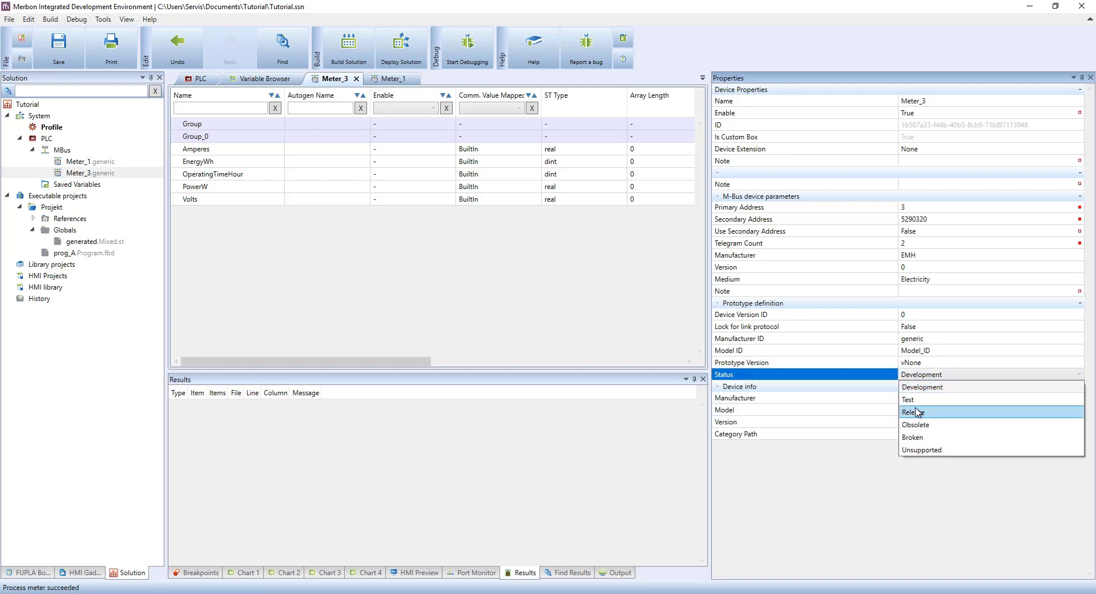
Set Meter_3's status to Release and save it as a library device.
{"action": "left_click", "coordinate": [913, 411]}
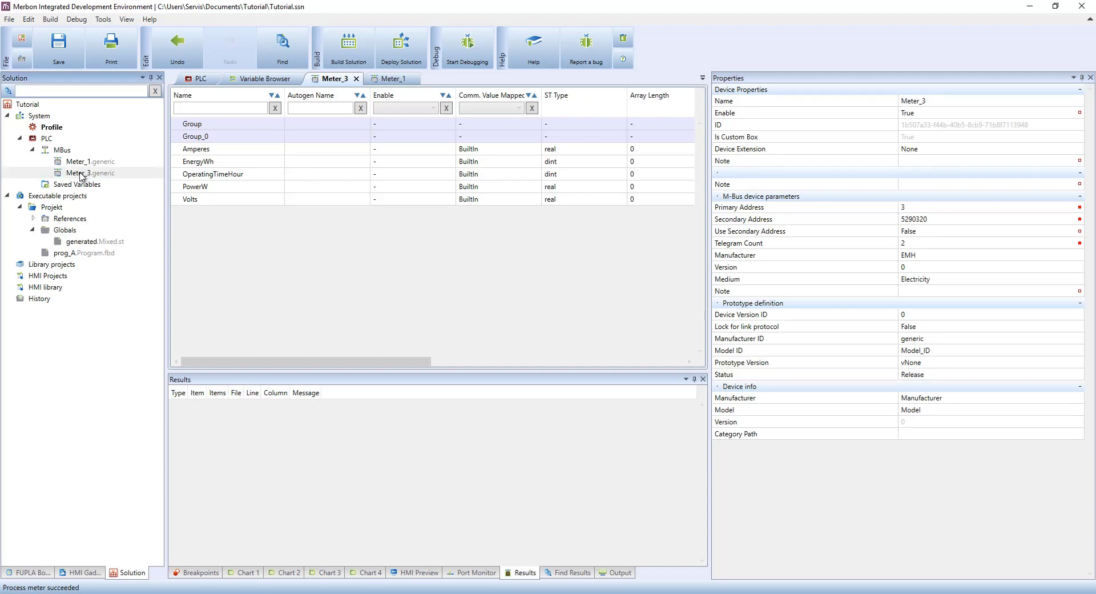
{"action": "right_click", "coordinate": [89, 173]}
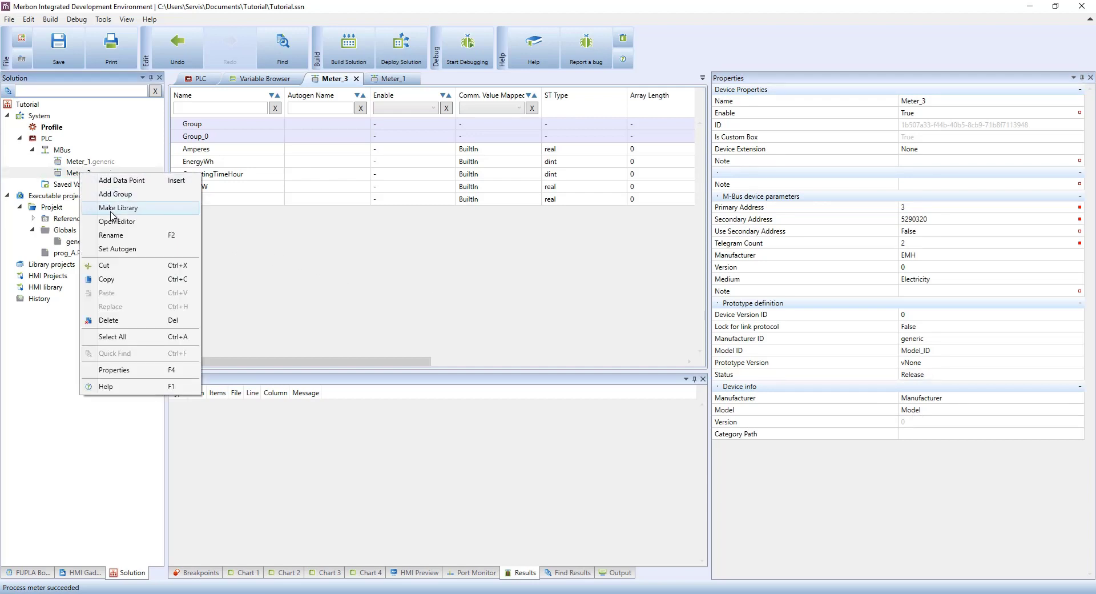
{"action": "left_click", "coordinate": [91, 173]}
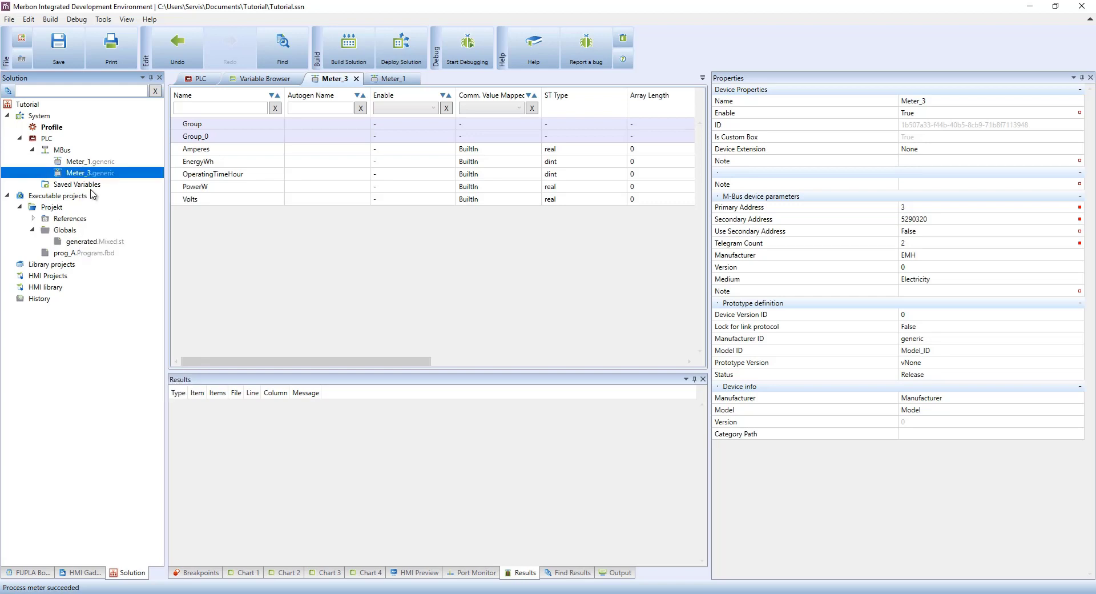
Add the Model library device to the MBus channel, appearing as Model_ID.
{"action": "right_click", "coordinate": [62, 150]}
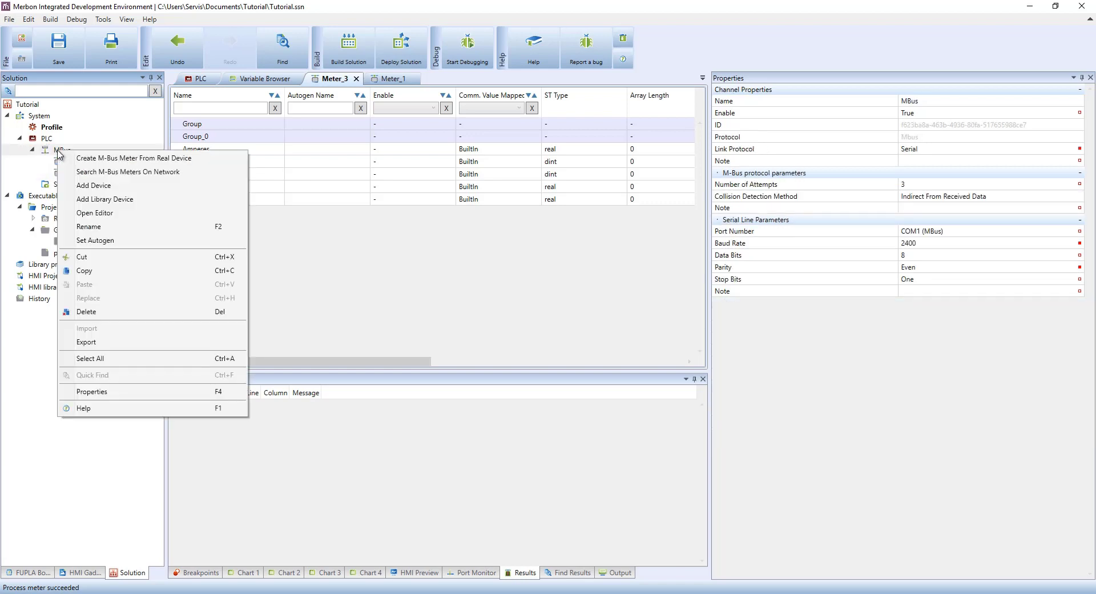
{"action": "mouse_move", "coordinate": [113, 199]}
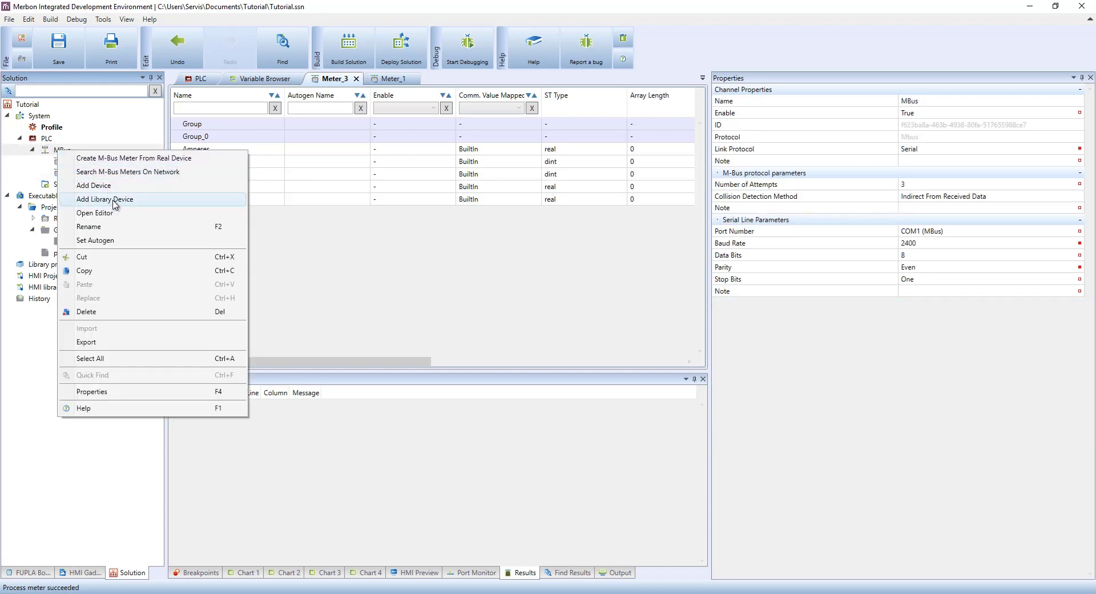
{"action": "left_click", "coordinate": [105, 199]}
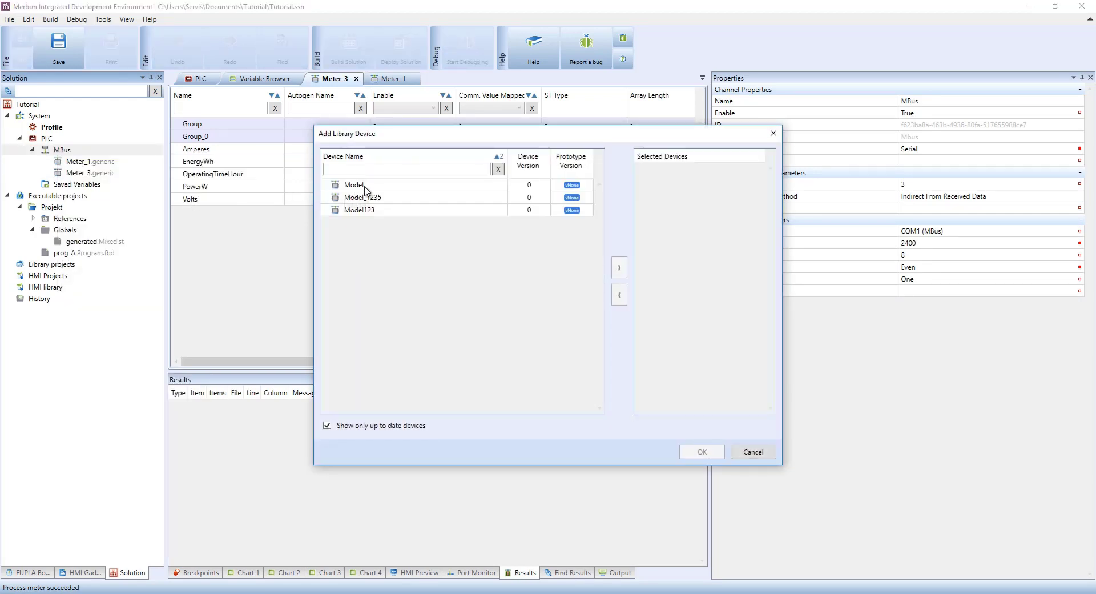
{"action": "left_click", "coordinate": [353, 184]}
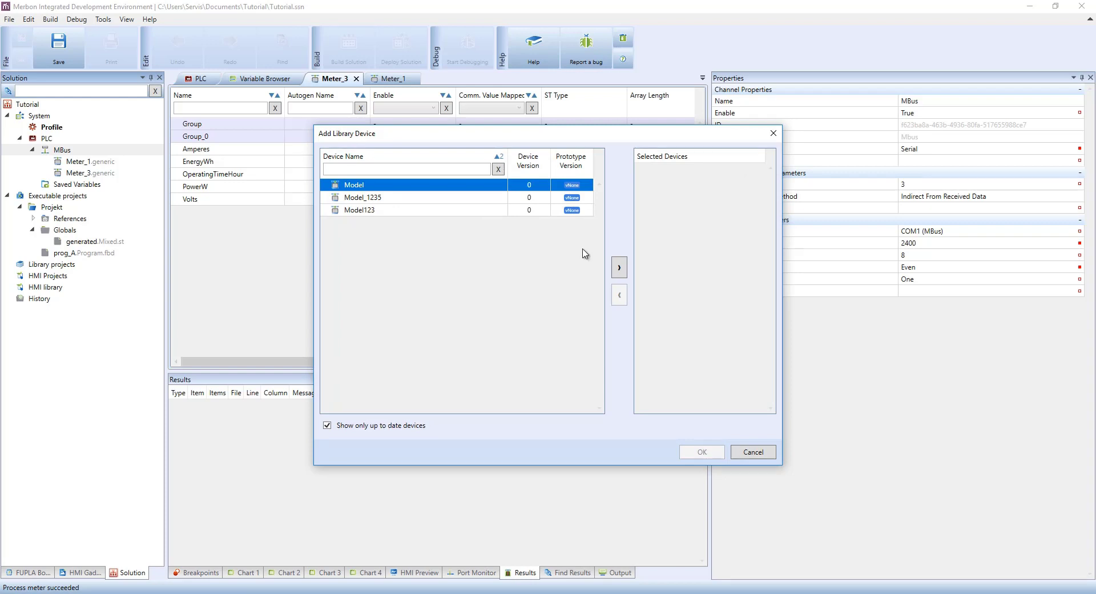
{"action": "left_click", "coordinate": [618, 267]}
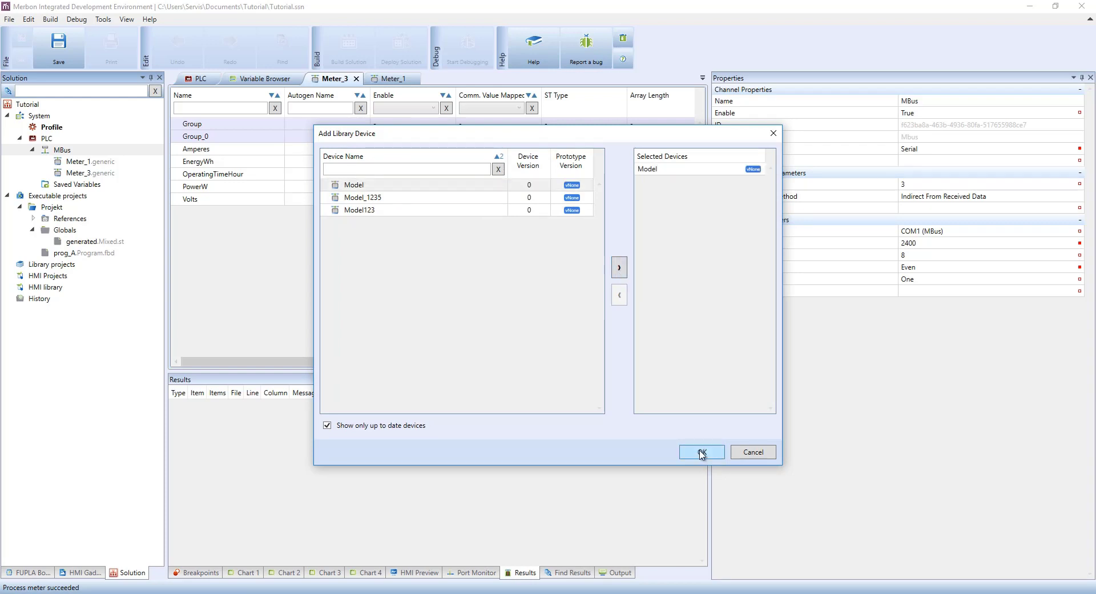
{"action": "left_click", "coordinate": [701, 451]}
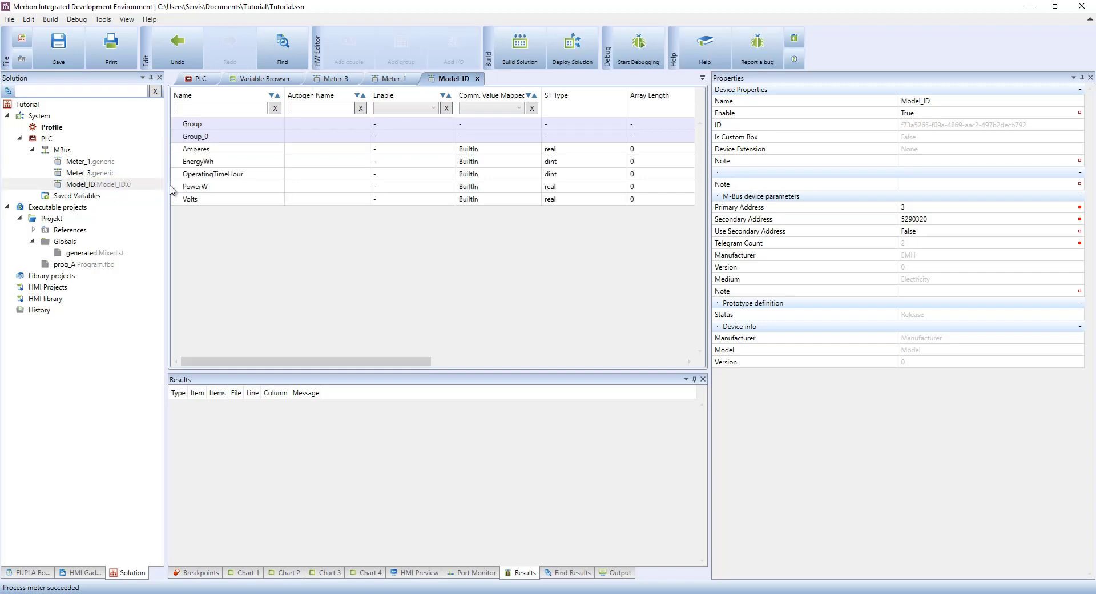
{"action": "mouse_move", "coordinate": [860, 223]}
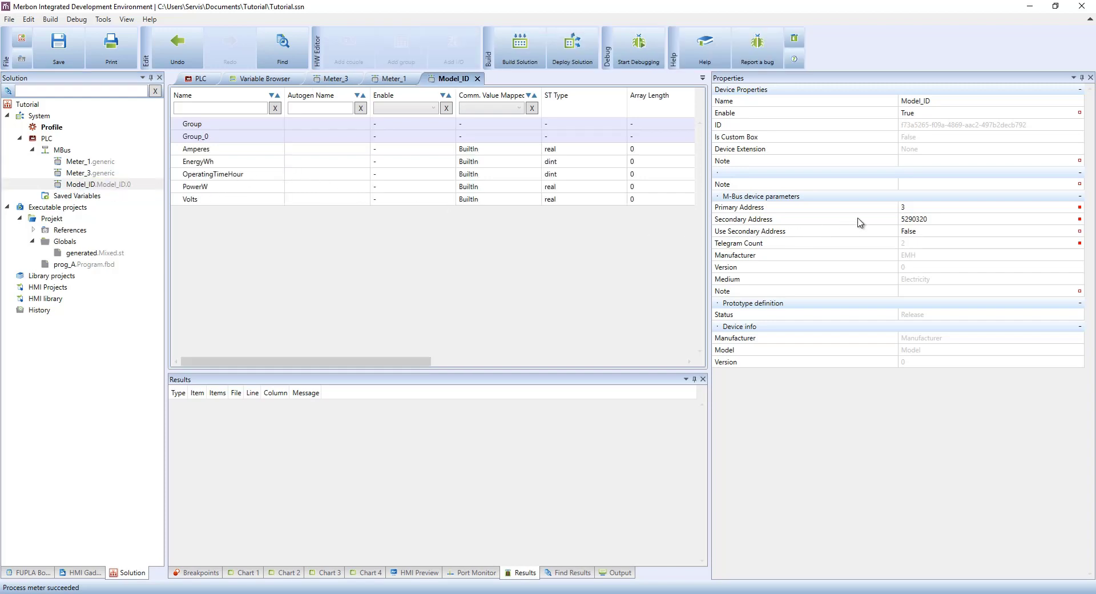
{"action": "mouse_move", "coordinate": [246, 196]}
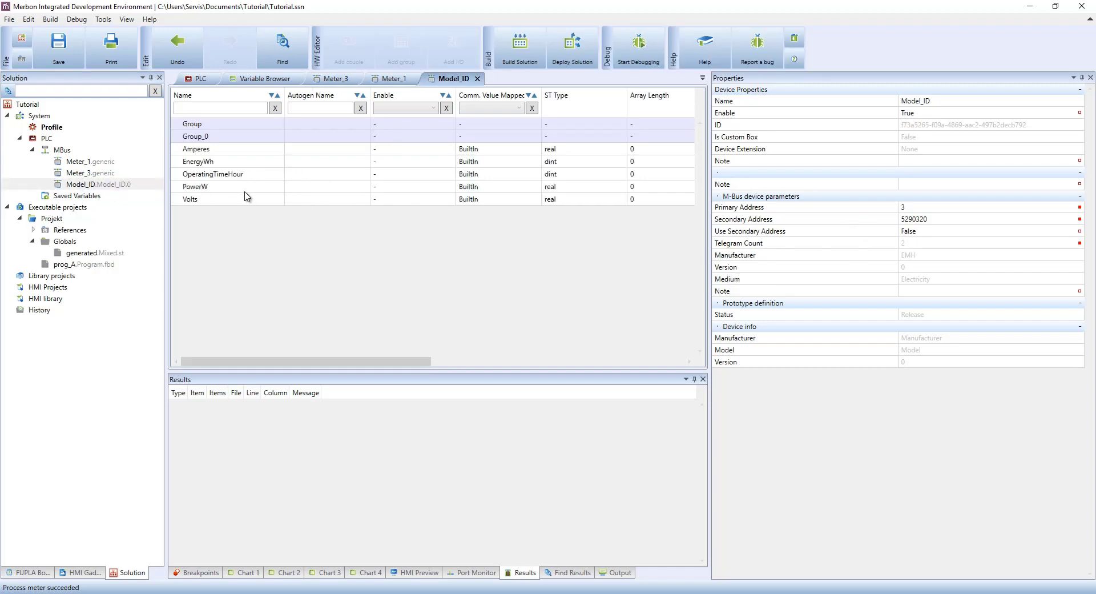
Select the MBus channel in the Solution tree and bring up its context menu.
{"action": "left_click", "coordinate": [62, 149]}
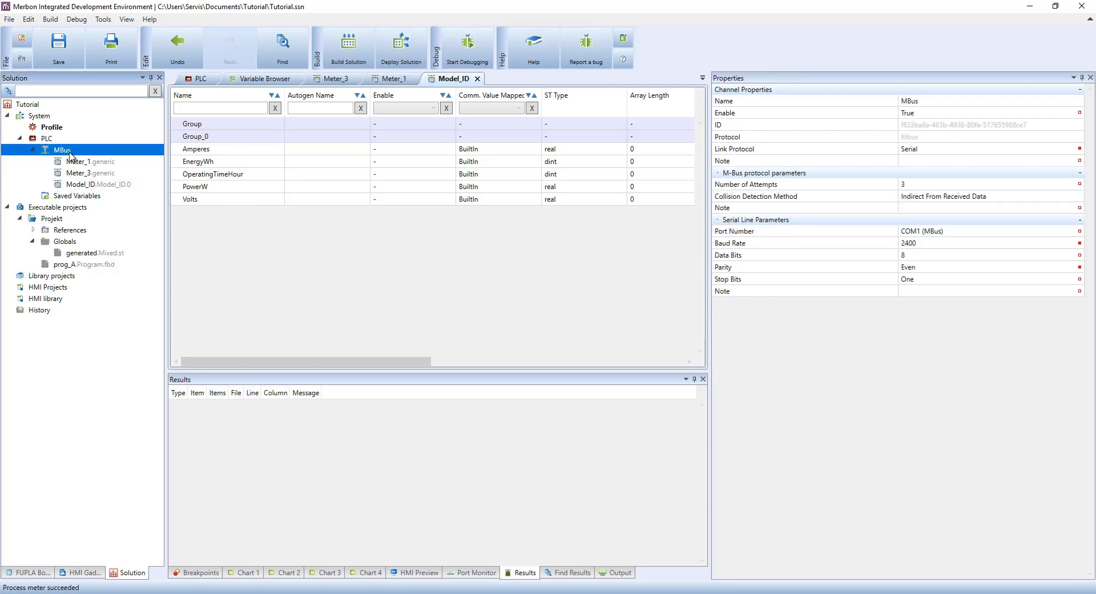
{"action": "right_click", "coordinate": [62, 150]}
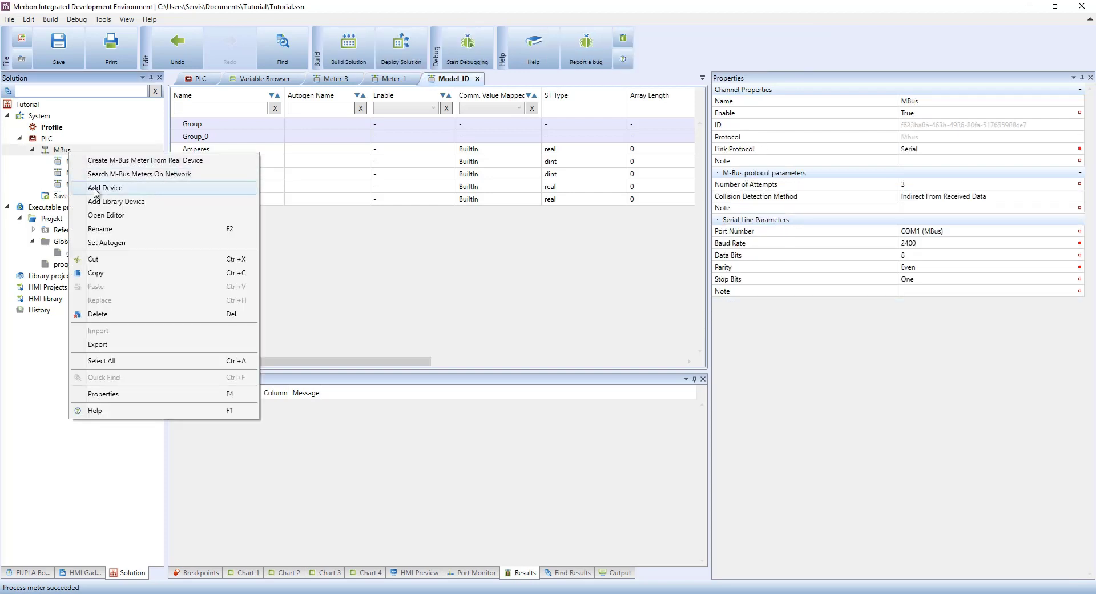